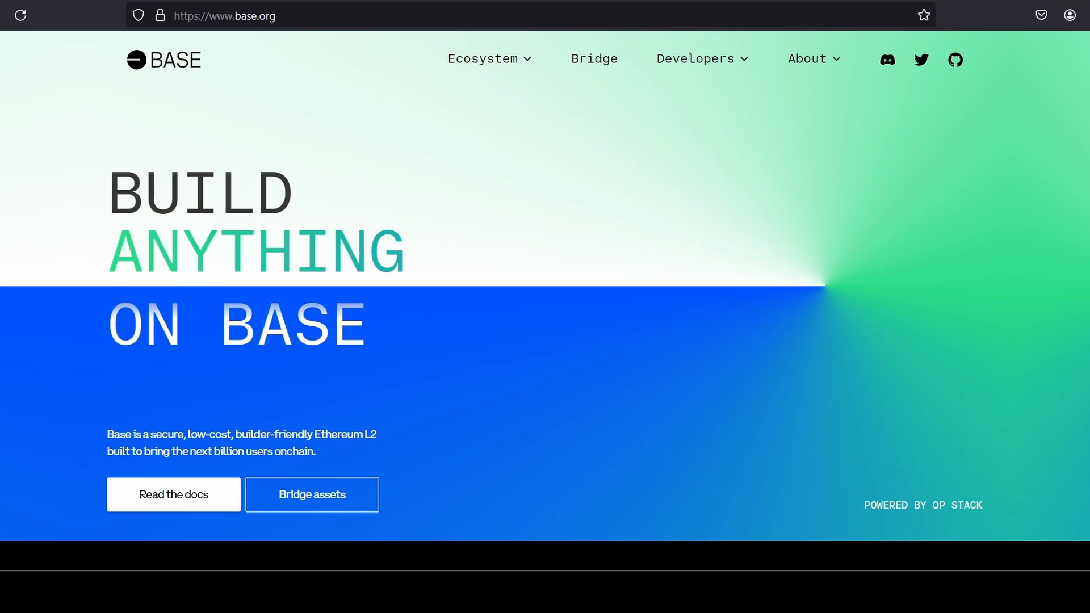
- Scroll through the page and reduce the zoom level with chainlist.org open
scroll(down, 3)
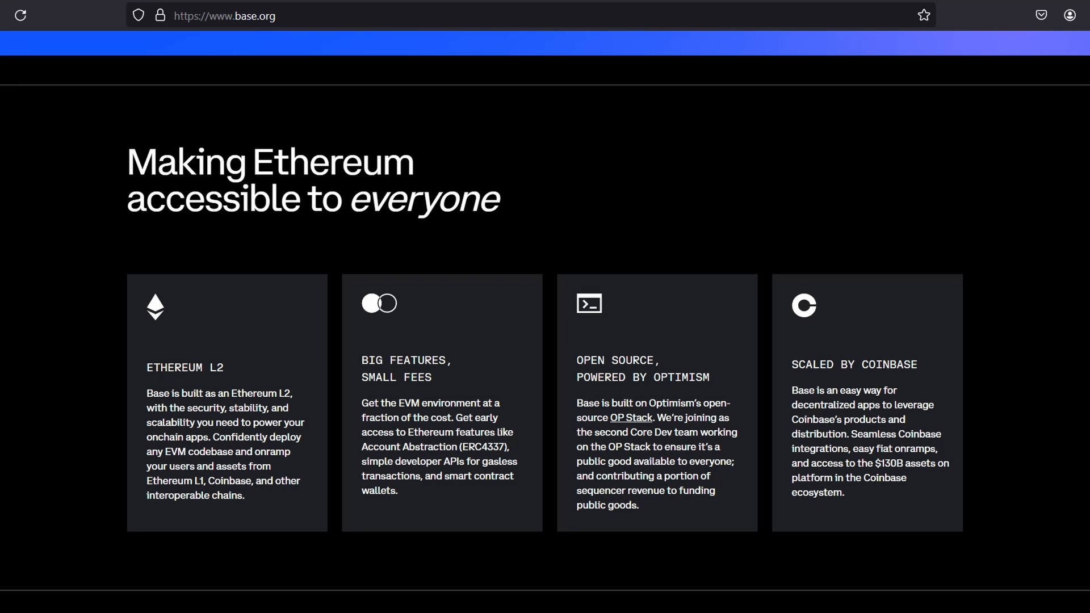
scroll(down, 3)
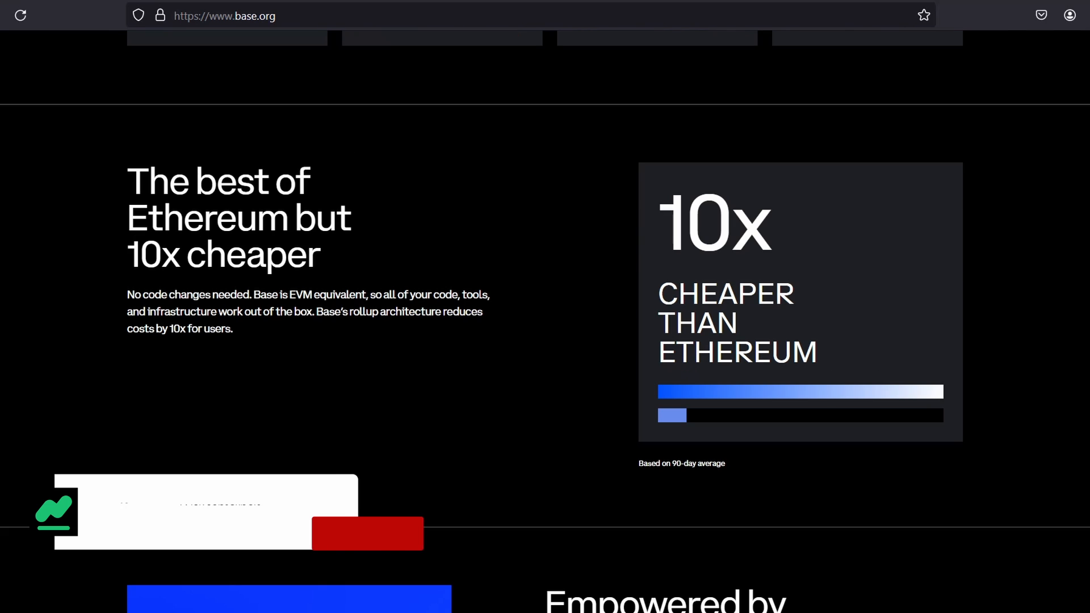
scroll(down, 3)
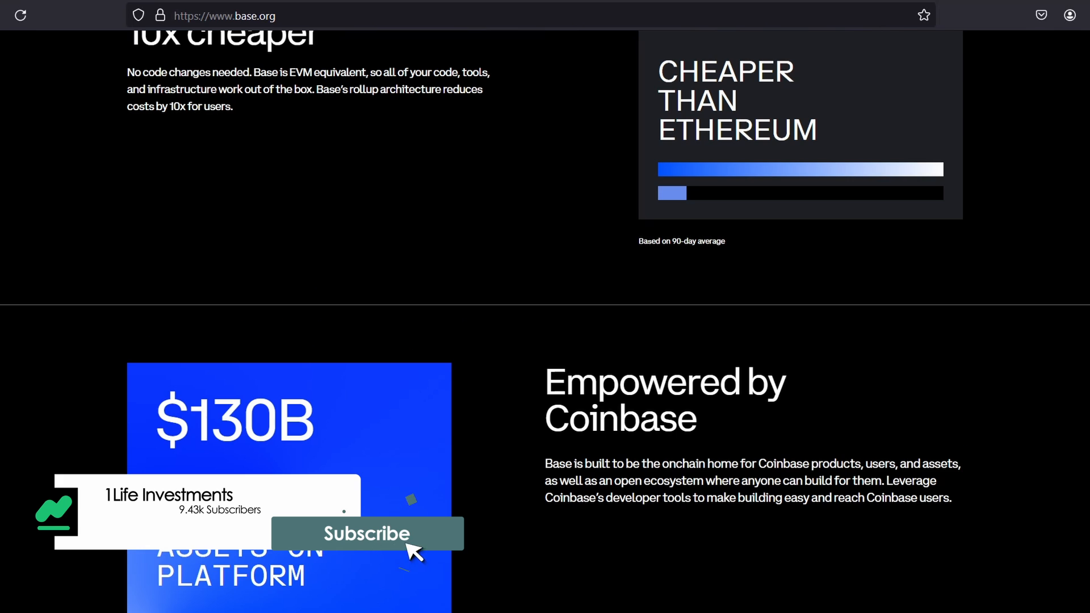
scroll(down, 3)
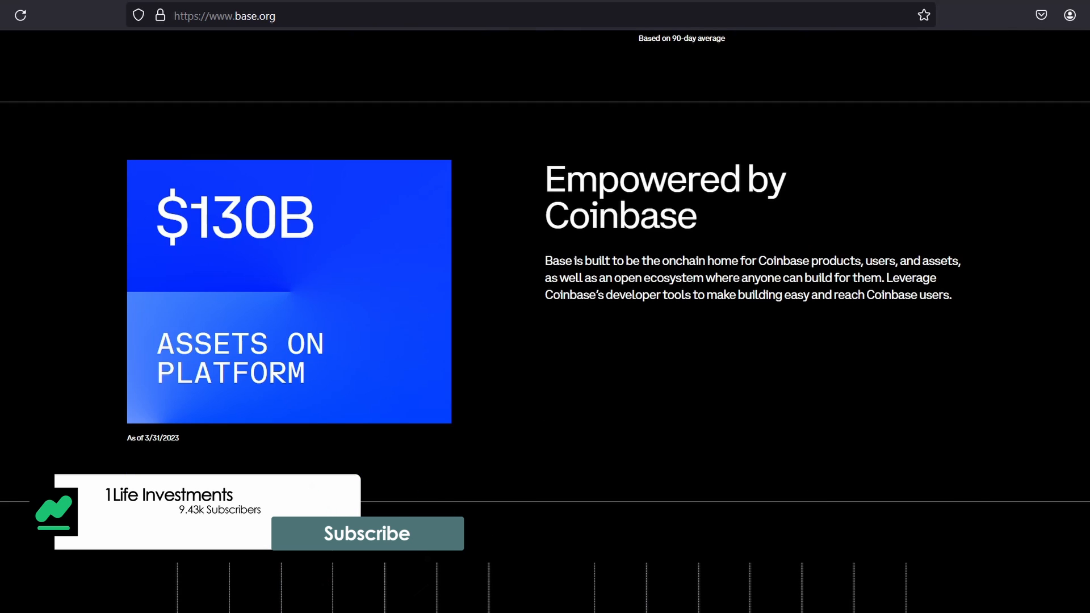
scroll(down, 3)
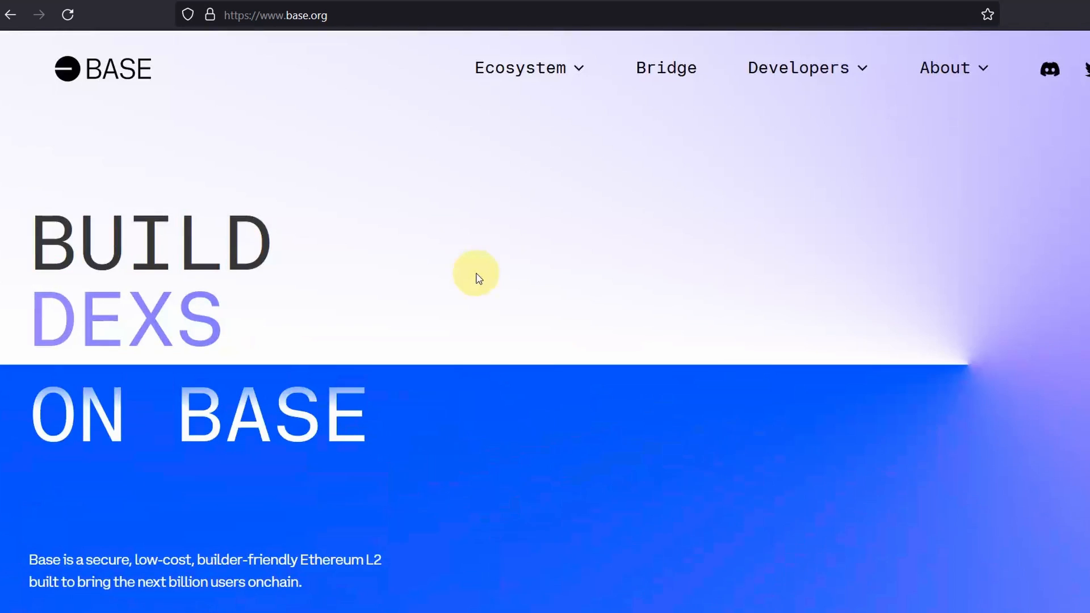
mouse_move(341, 138)
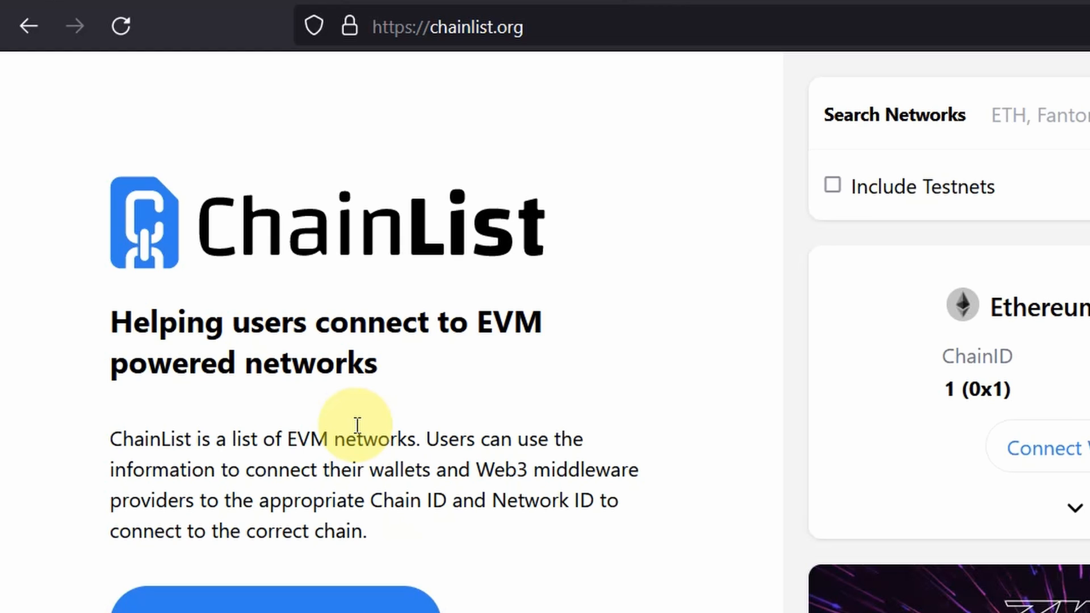
key(ctrl+minus)
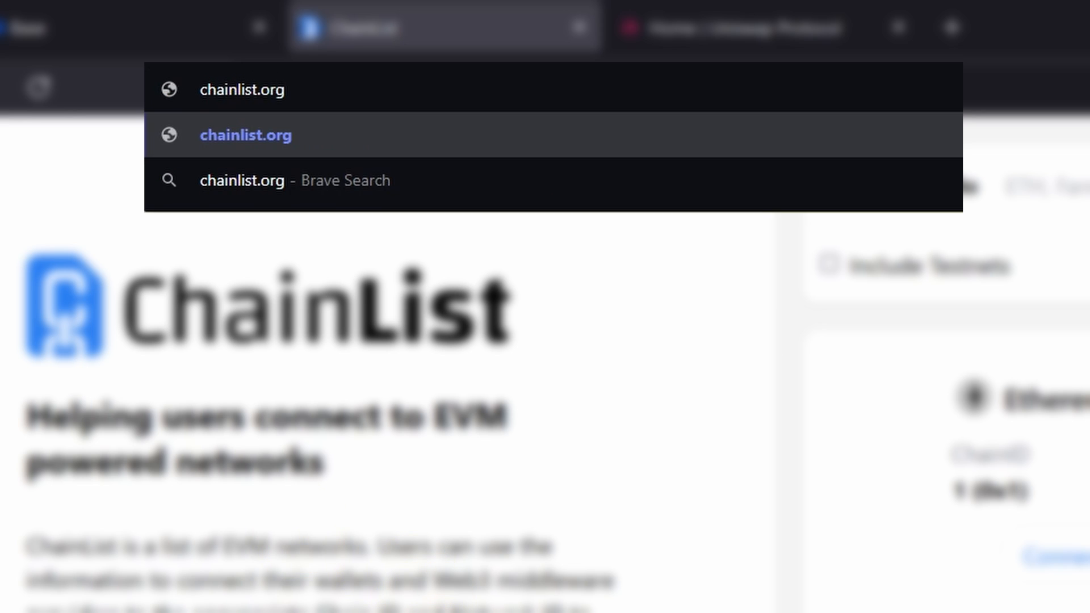
- Connect the MetaMask wallet account to chainlist.org
click(246, 135)
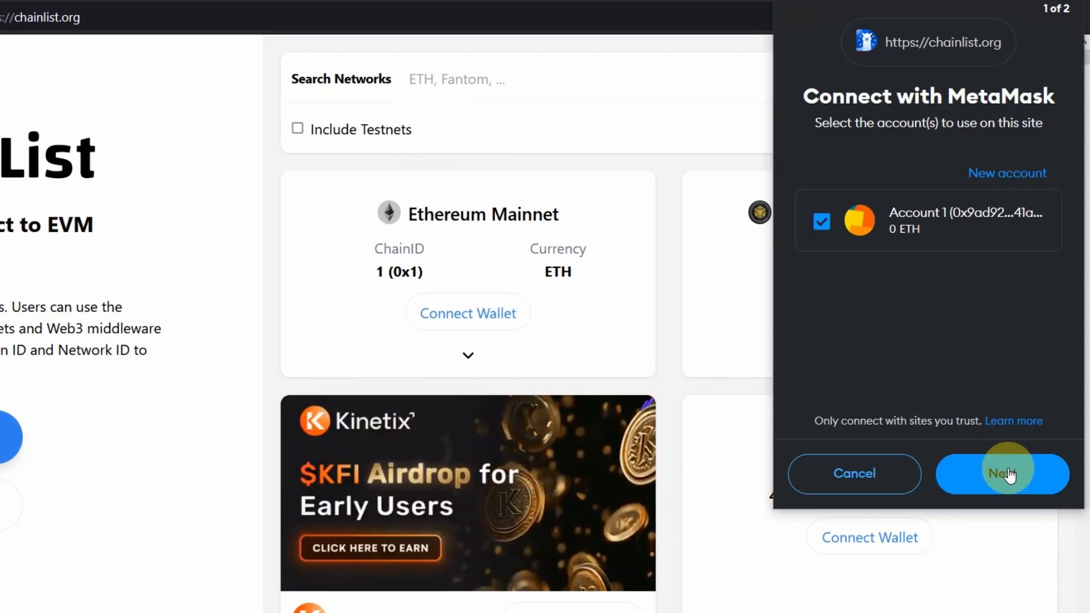
click(1003, 473)
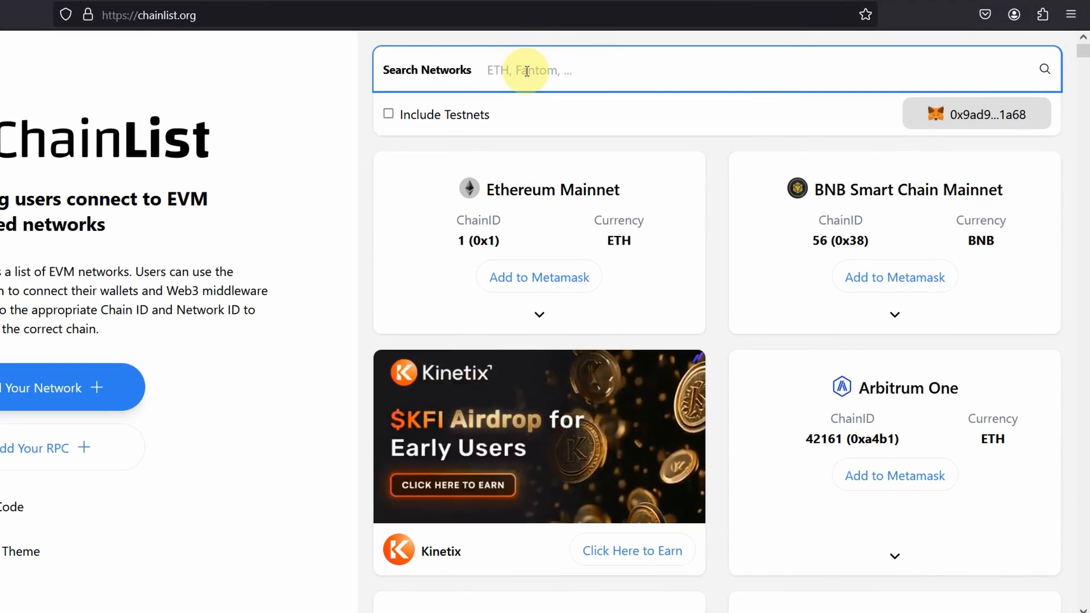
- Search 'base', add Base (ChainID 8453) to MetaMask, approve it and switch the wallet to it
text(base)
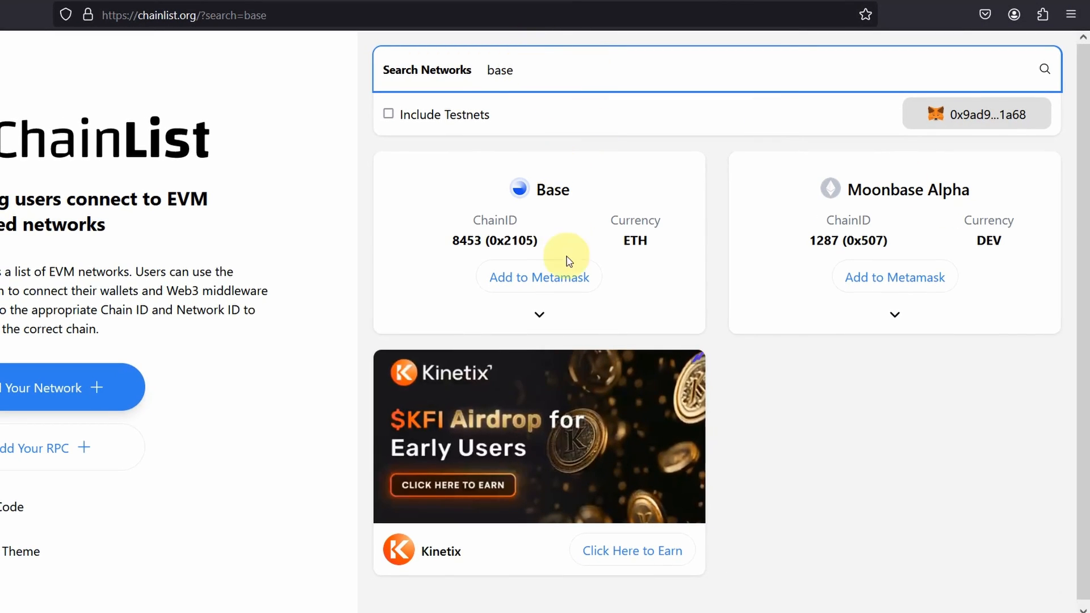
click(538, 277)
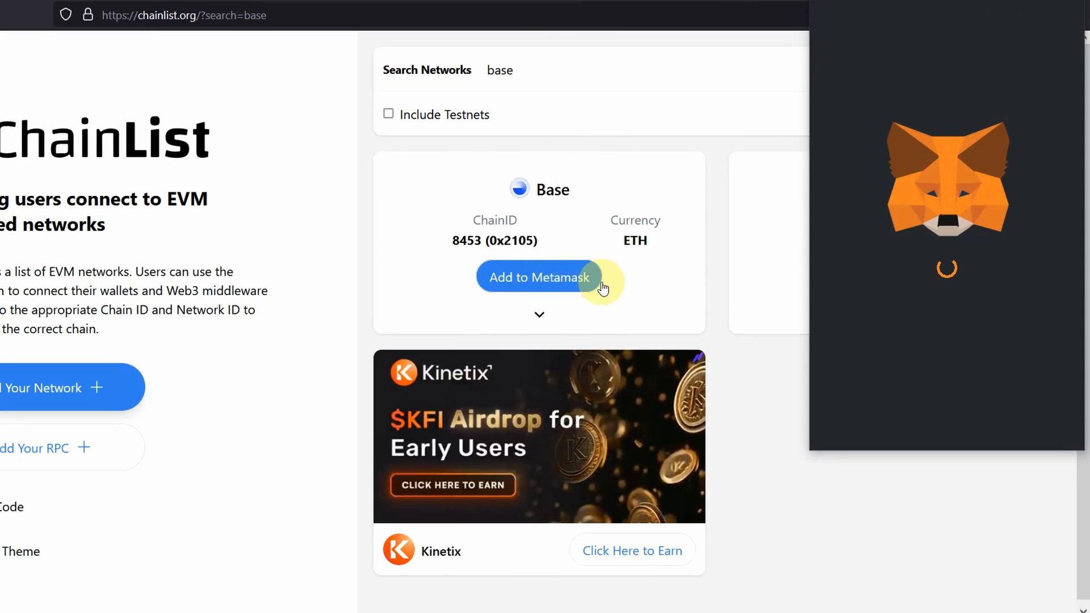
click(538, 278)
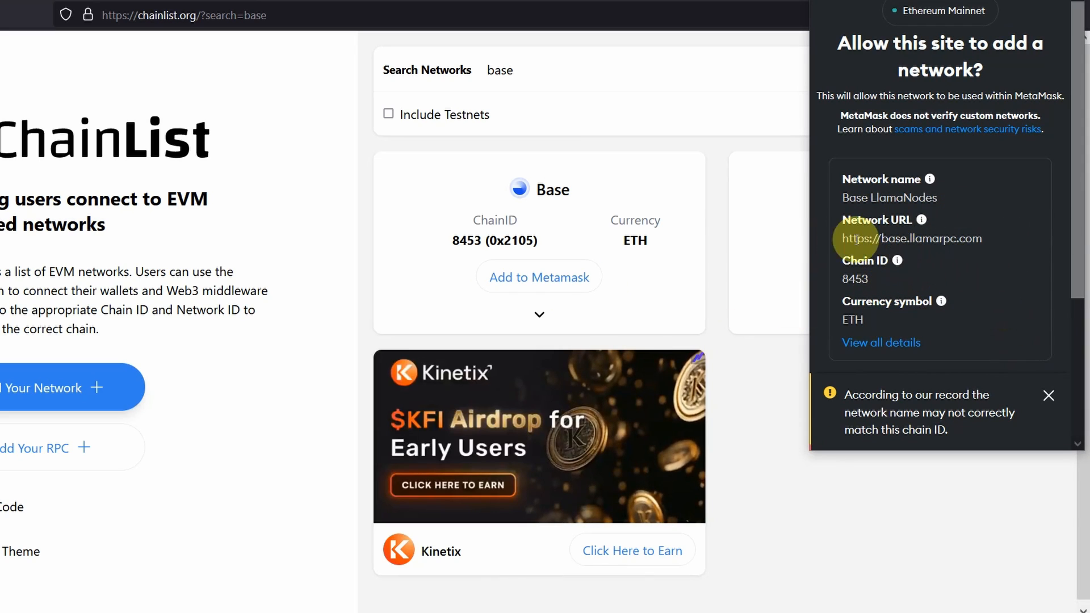
scroll(down, 3)
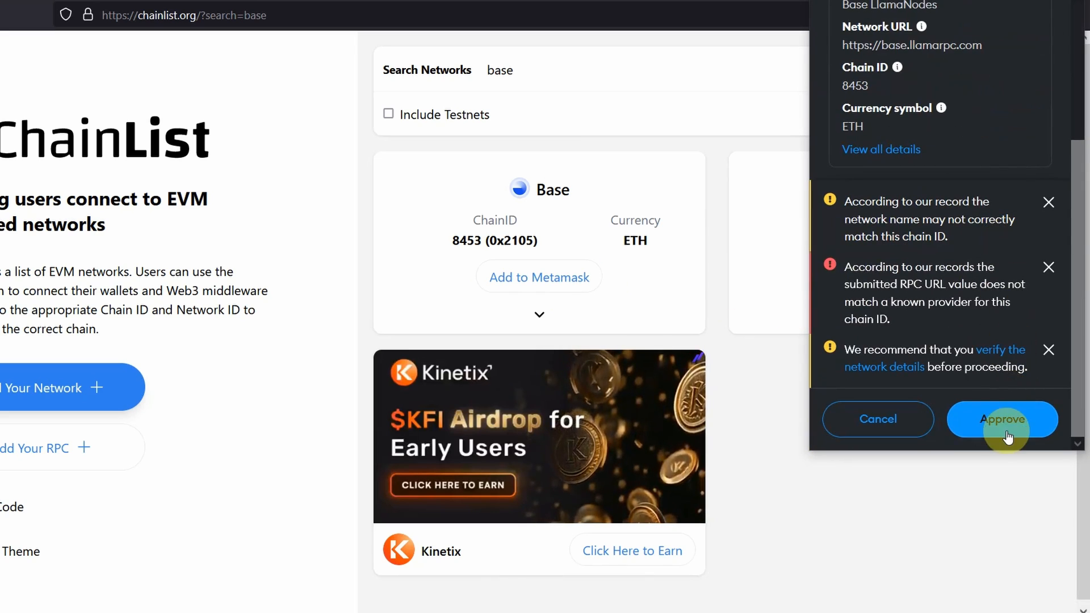
click(1002, 419)
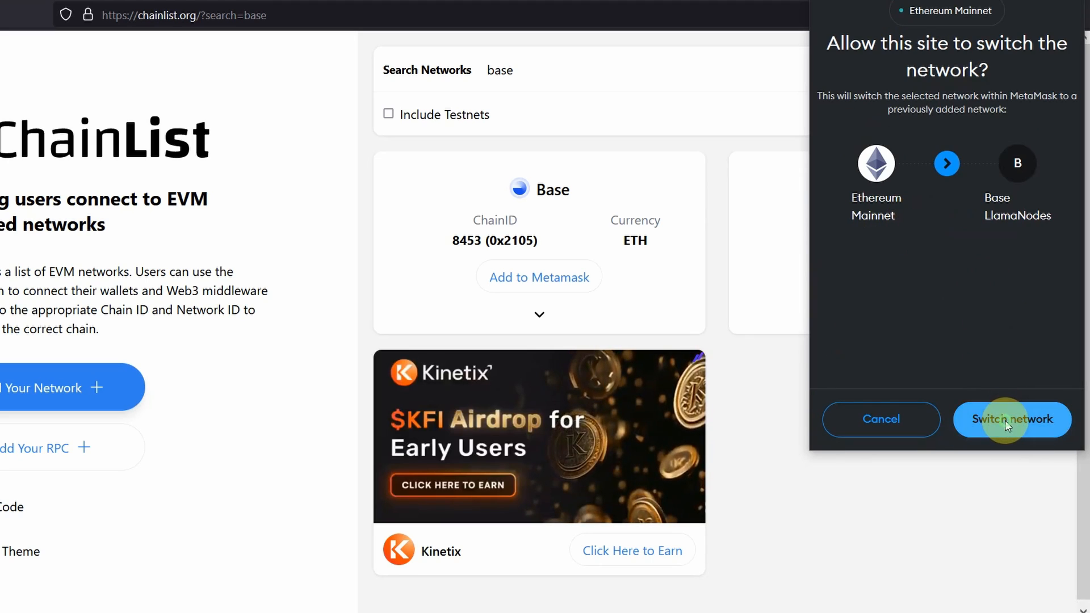
click(1012, 419)
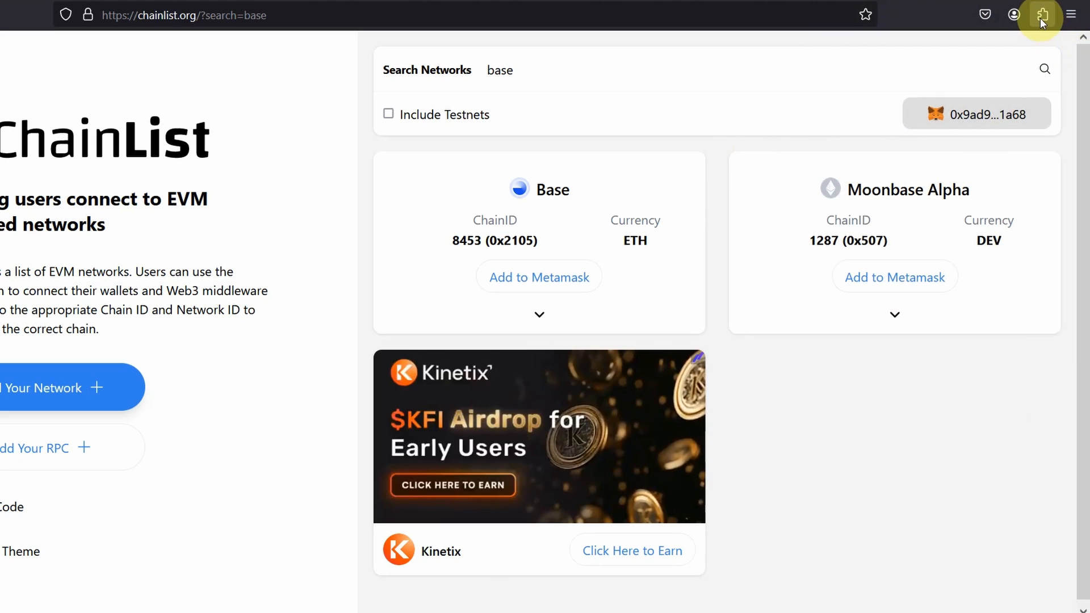
- Dismiss the network-switched and what's-new notices in the MetaMask panel
click(1041, 15)
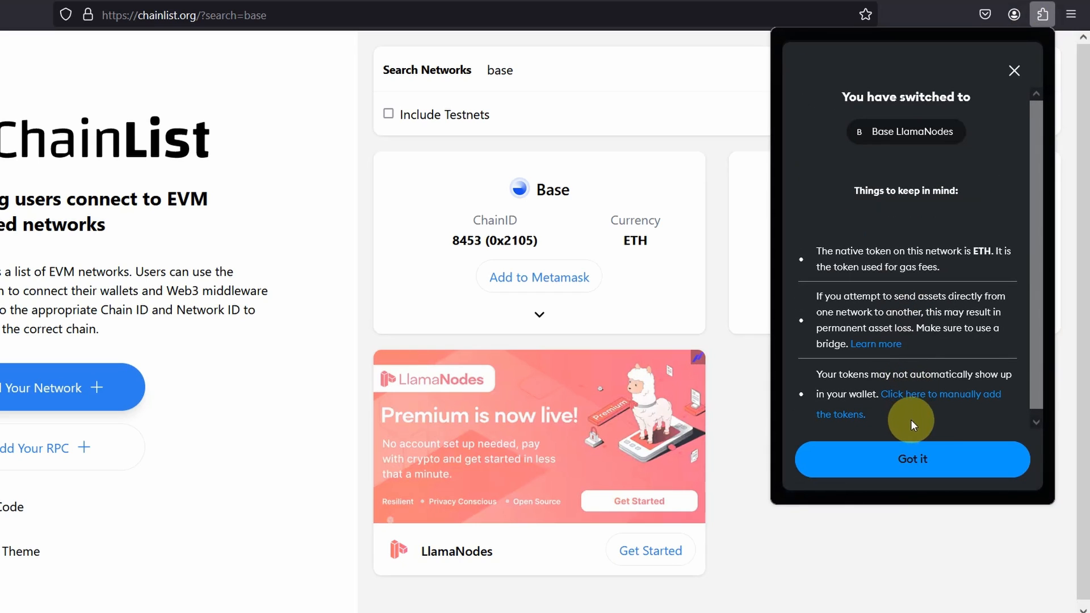
click(912, 458)
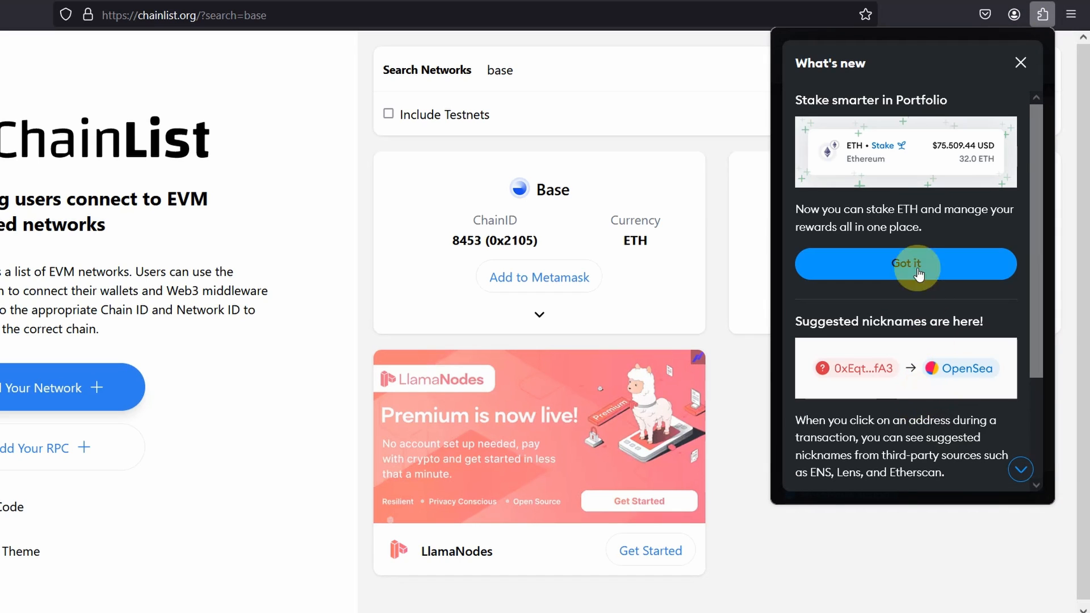
click(905, 264)
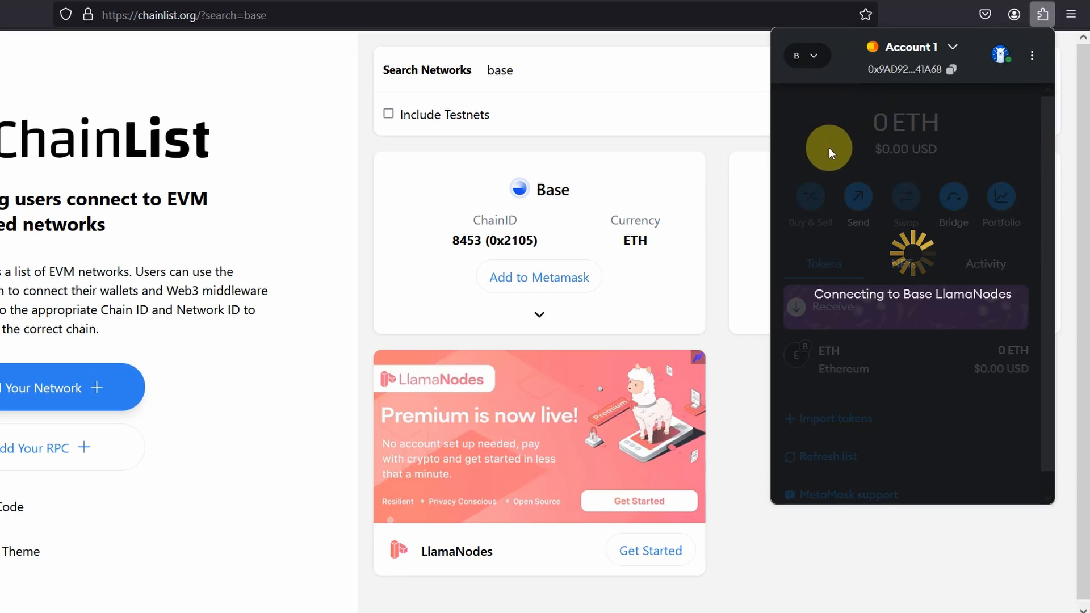
mouse_move(799, 86)
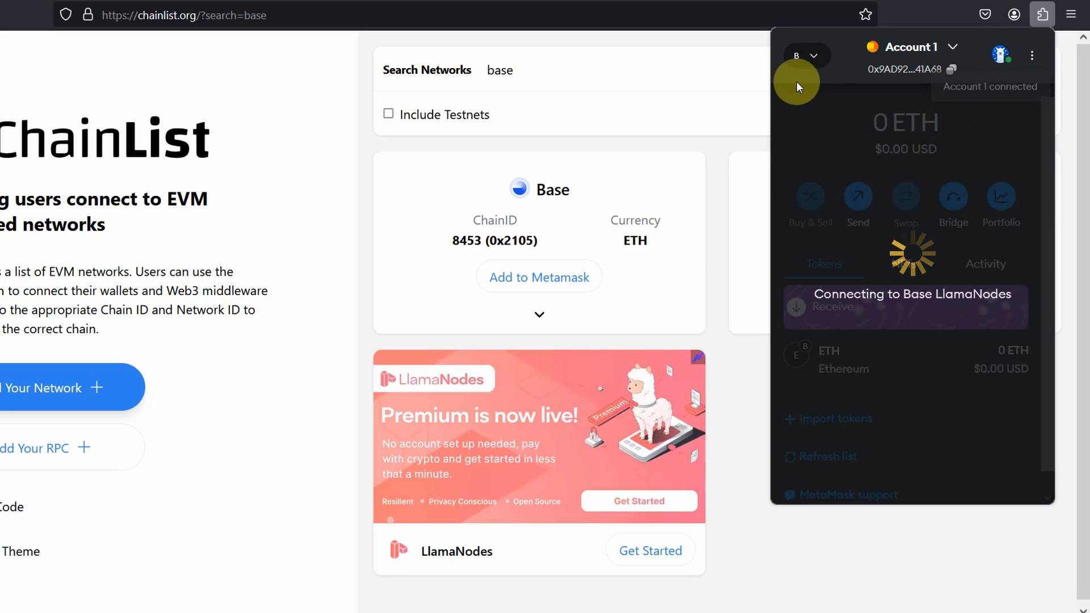
- Check the network selector shows Base LlamaNodes and review the connected sites
click(805, 56)
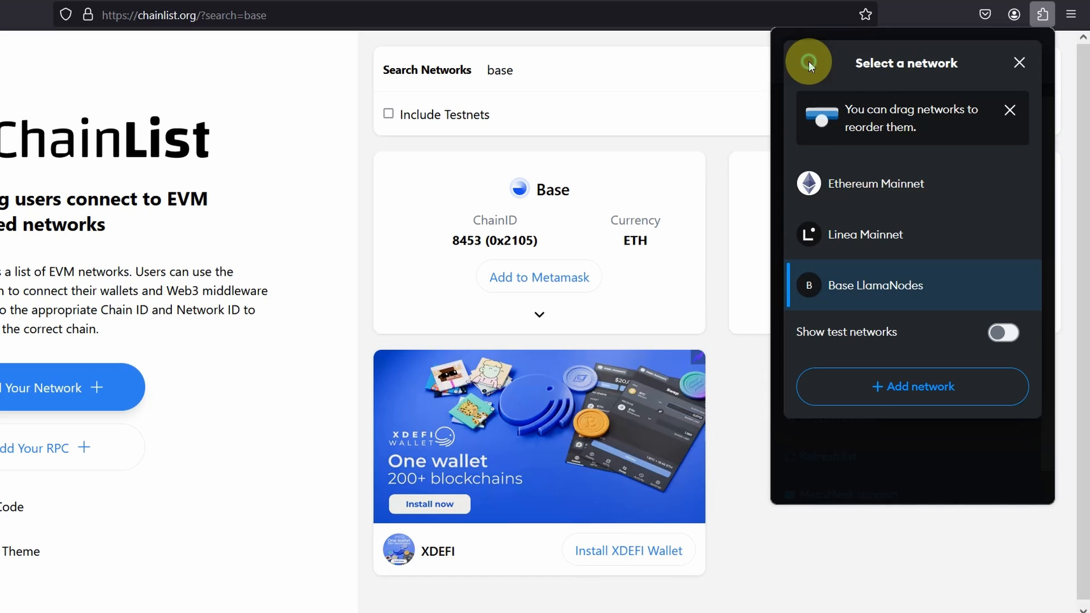
click(808, 61)
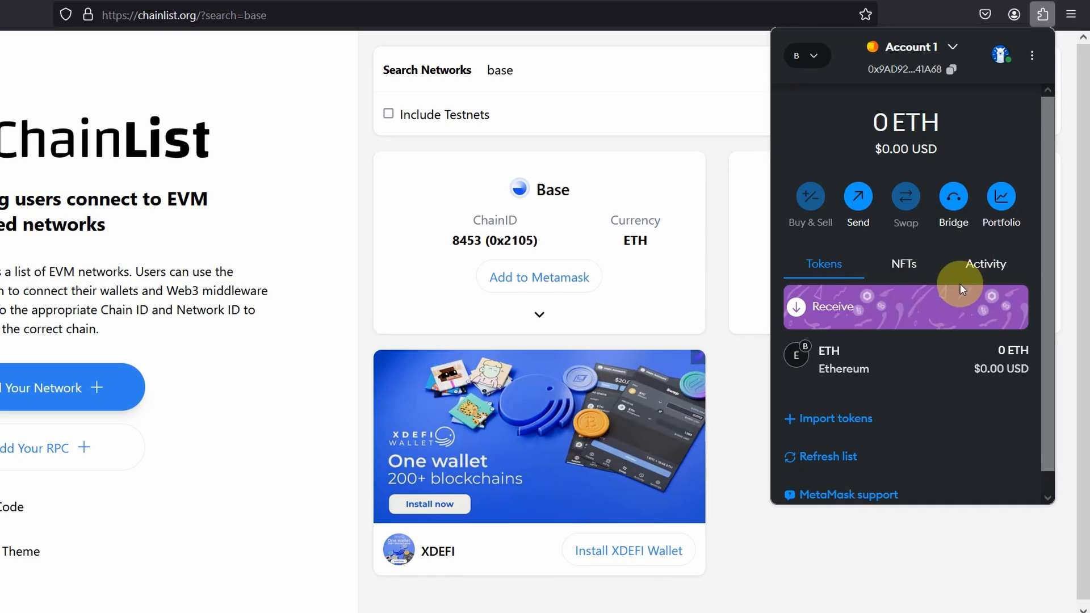
click(1005, 55)
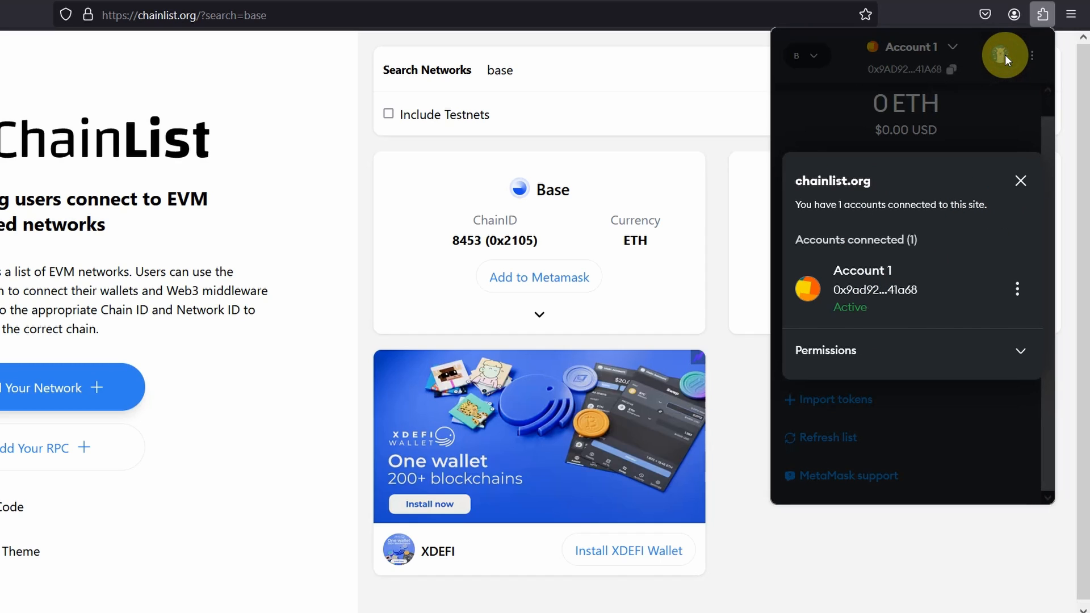
click(539, 315)
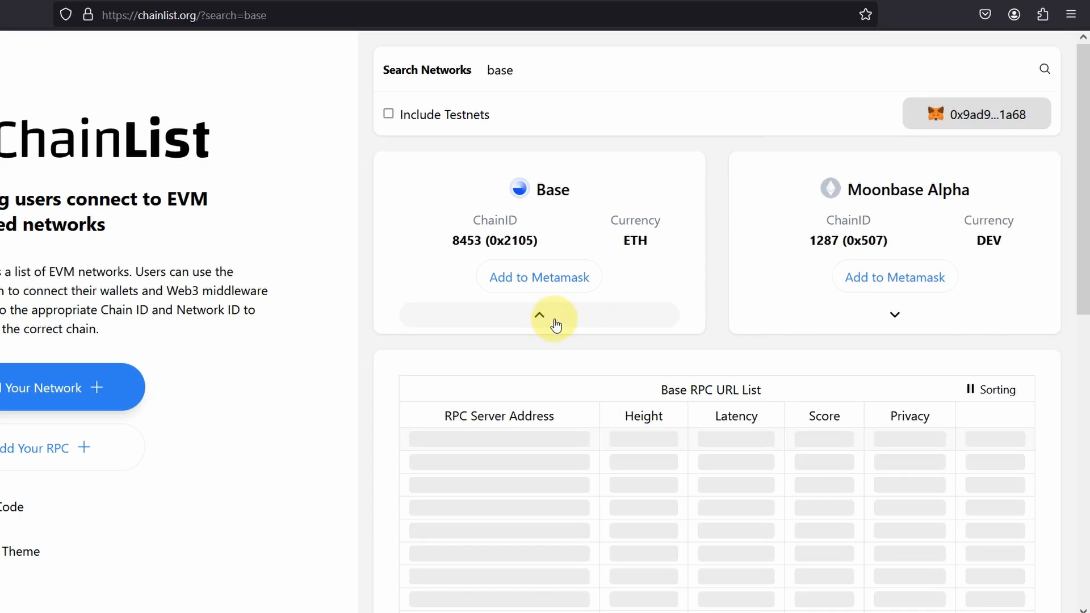
- Expand the Base card to show its RPC URL list with latency, score and privacy ratings
click(539, 314)
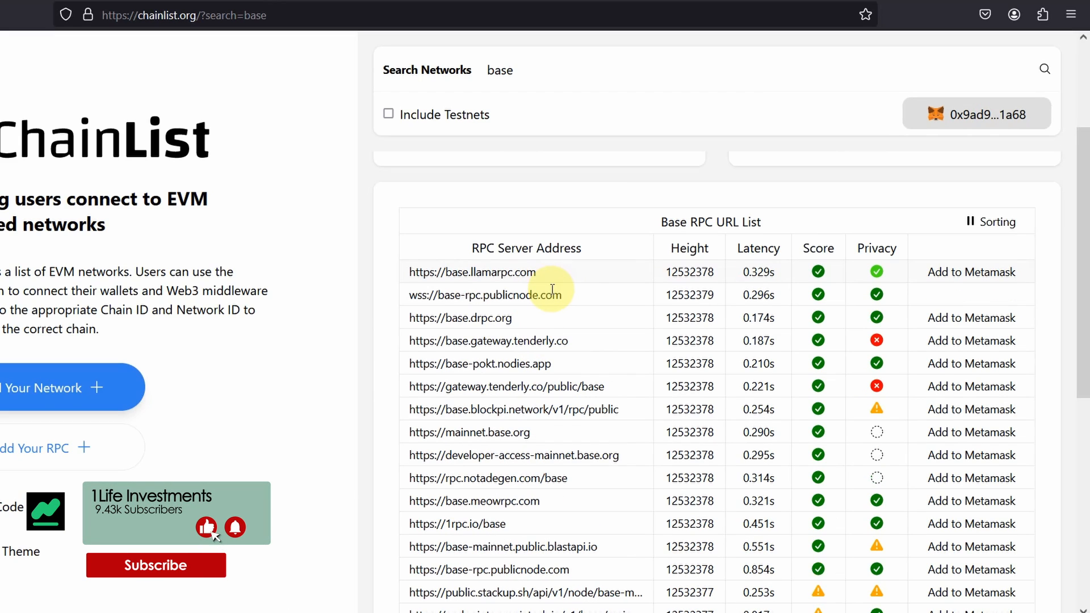
mouse_move(564, 327)
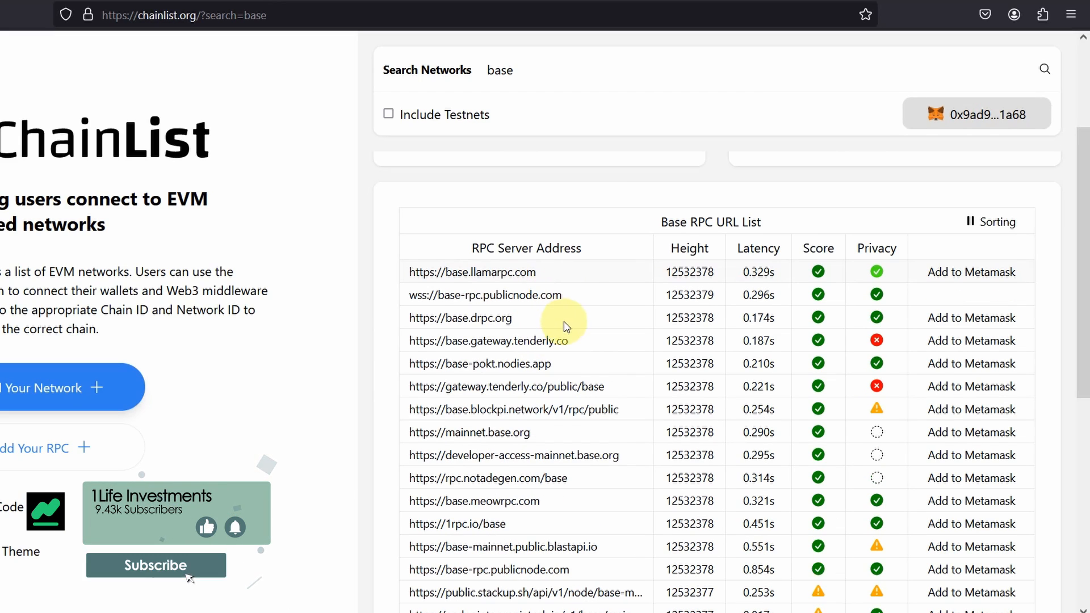
mouse_move(503, 321)
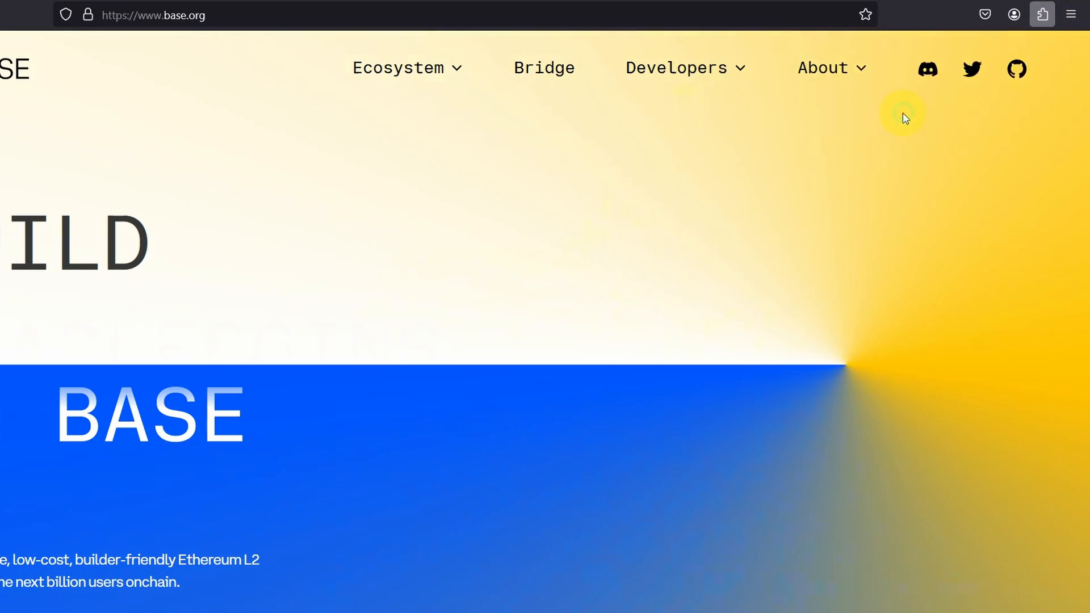
- Reach MetaMask's Add a network page and scroll the Popular custom networks list
click(1042, 15)
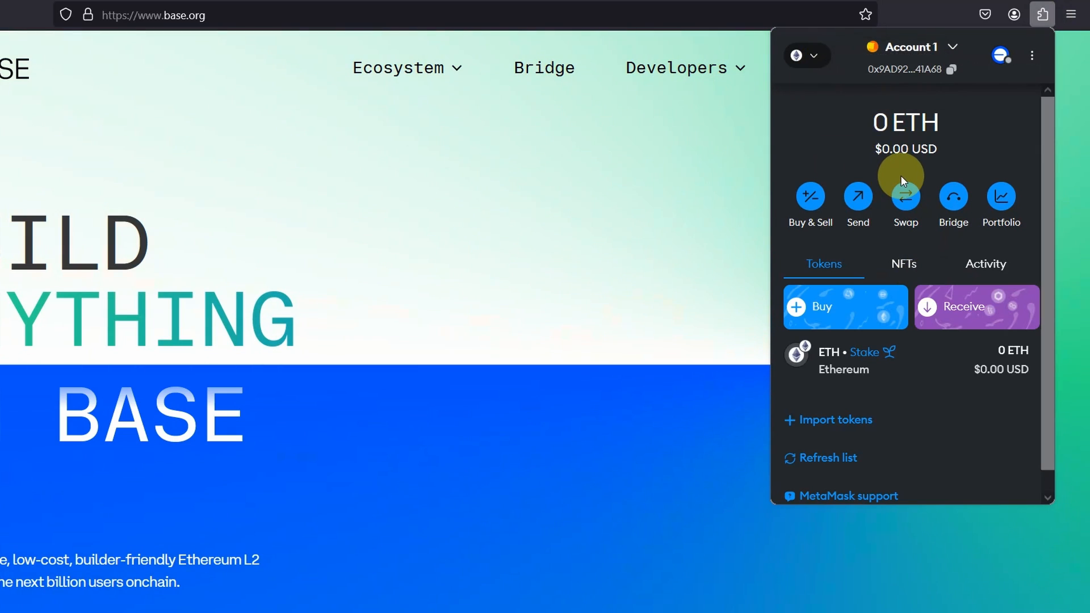
click(805, 56)
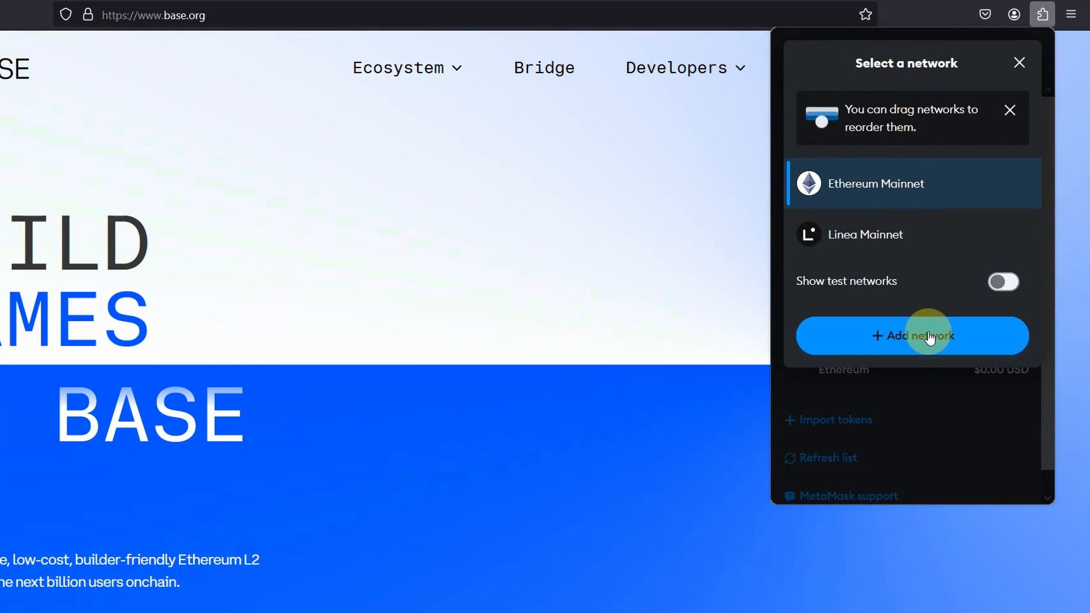
click(912, 336)
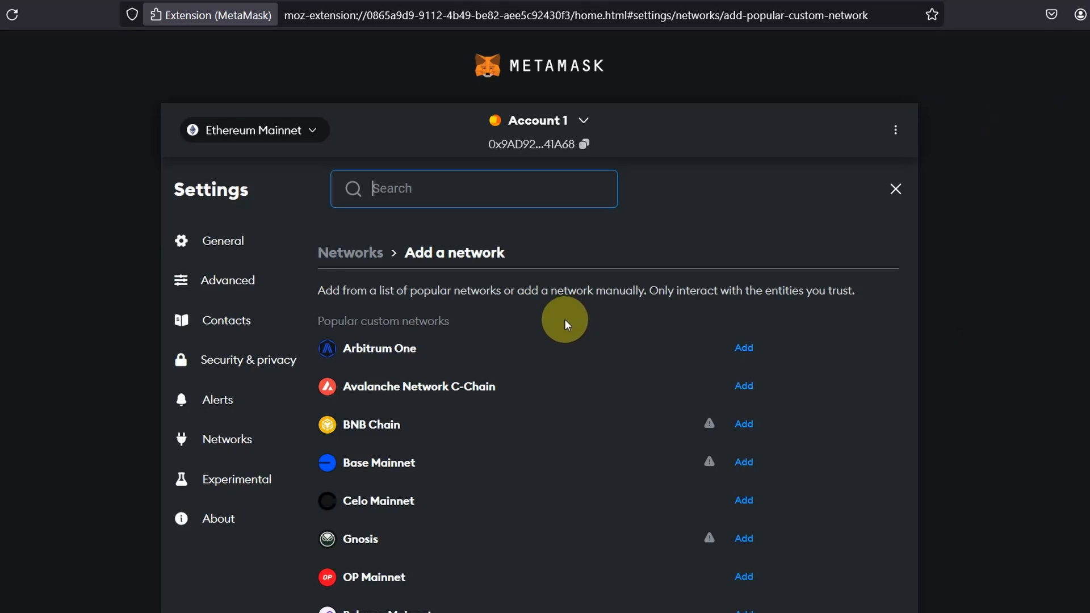
scroll(down, 3)
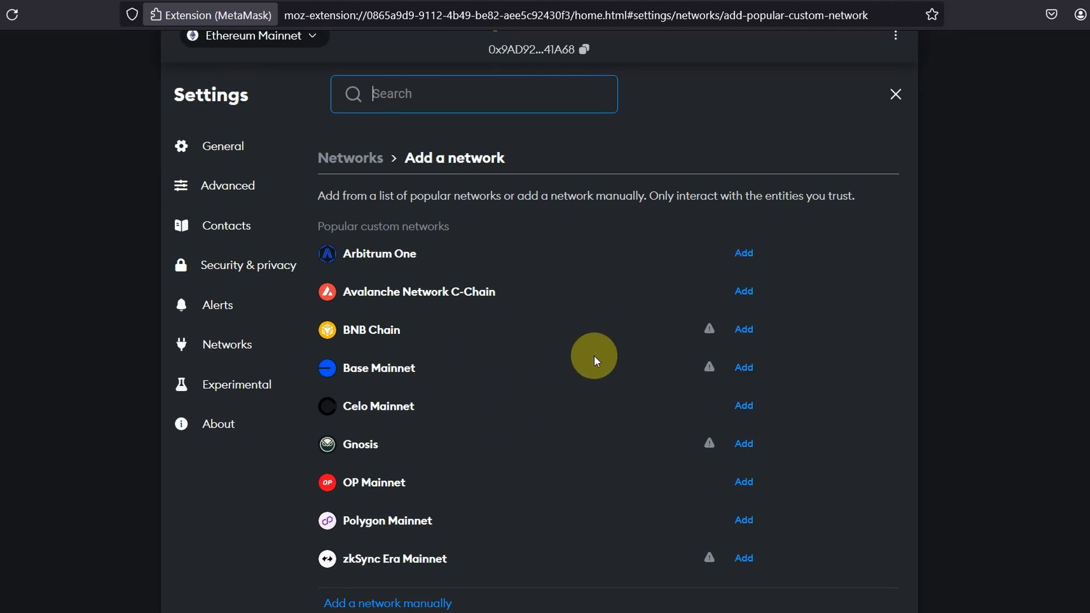
mouse_move(513, 371)
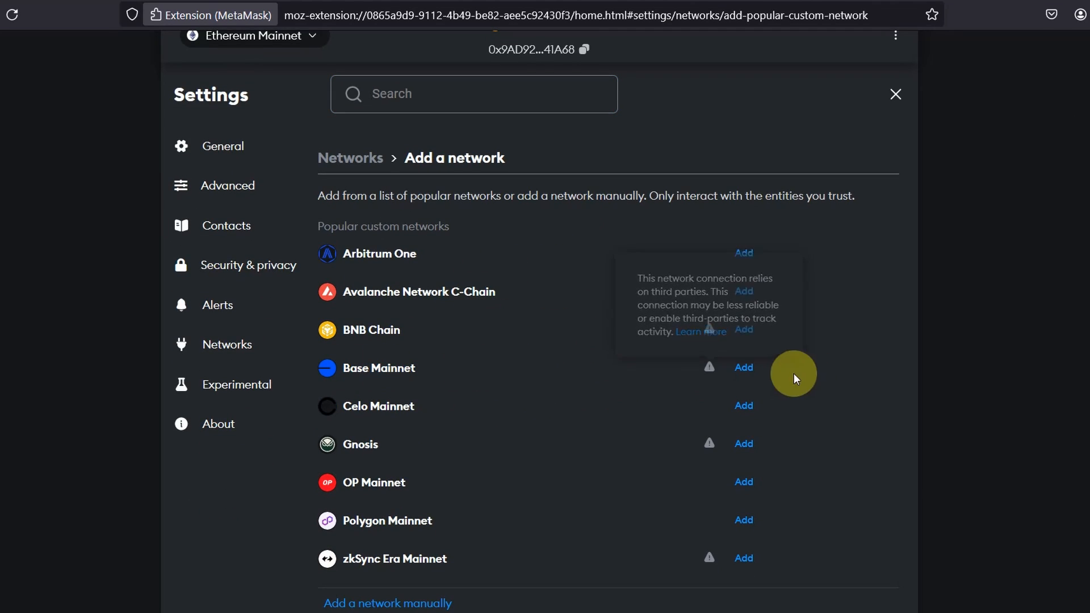
- Add Base Mainnet from the popular networks, approve it, switch to it and check the network list
click(743, 367)
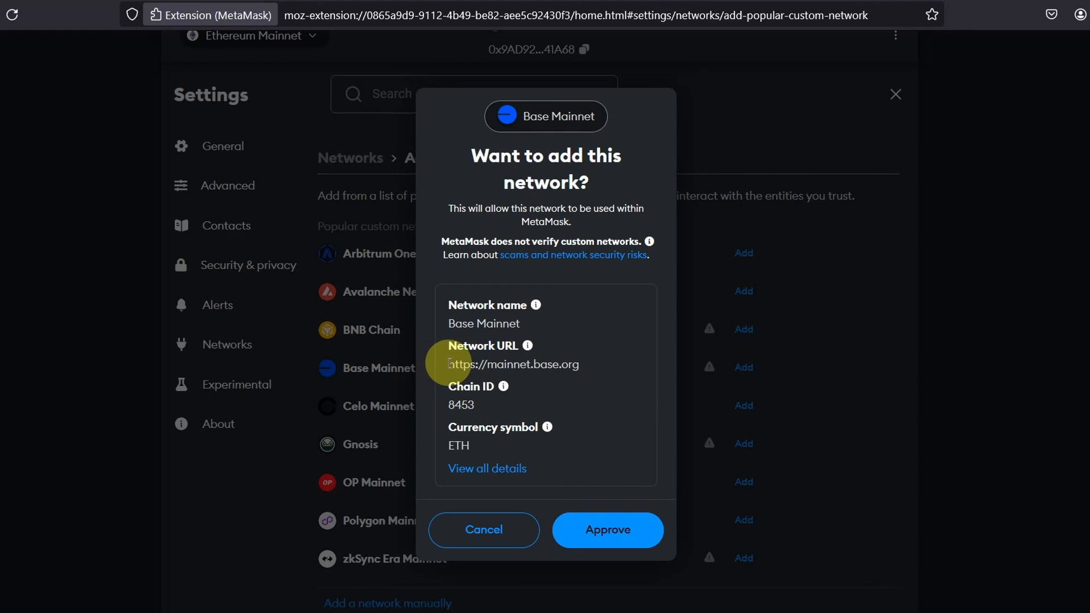
mouse_move(605, 365)
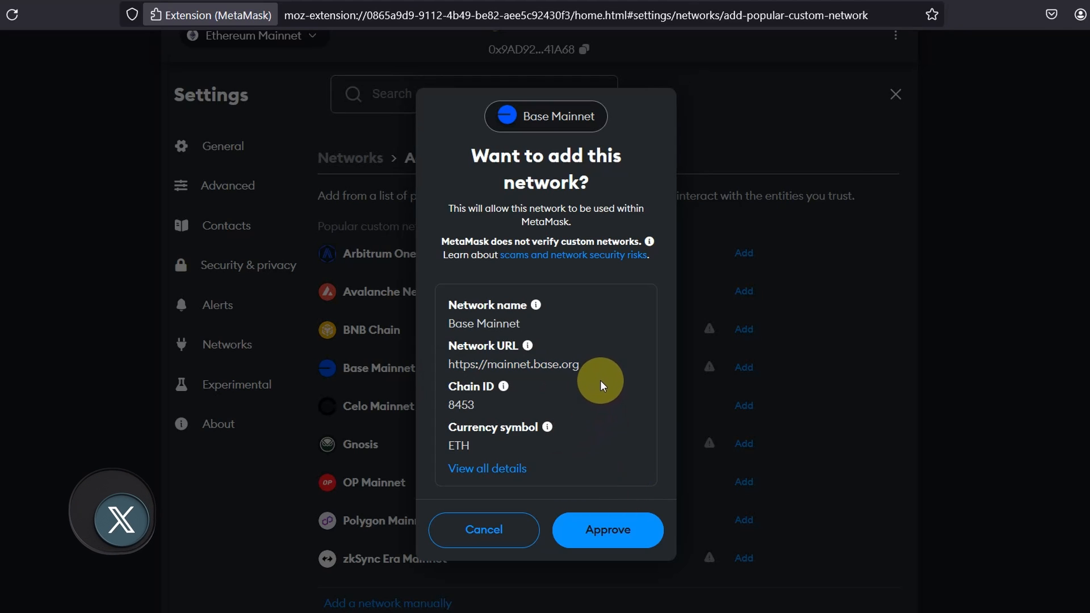
mouse_move(618, 506)
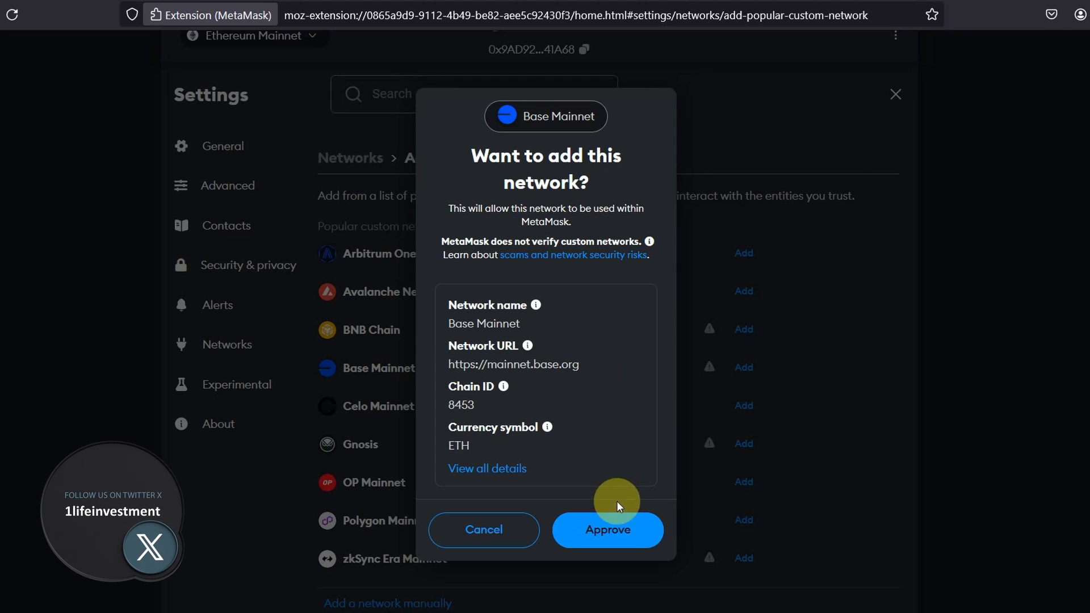
click(607, 530)
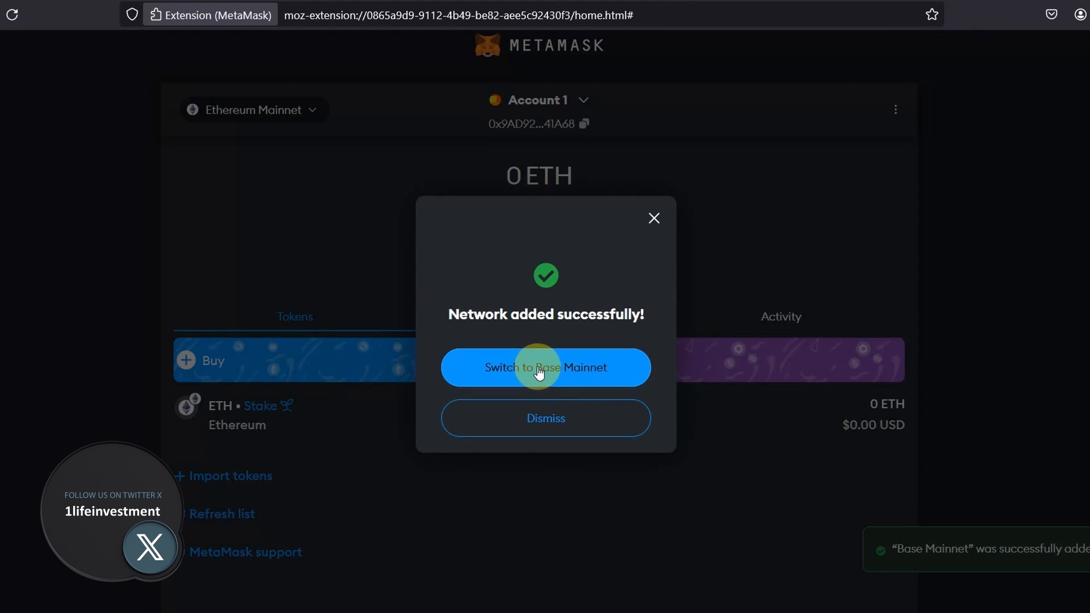
click(546, 367)
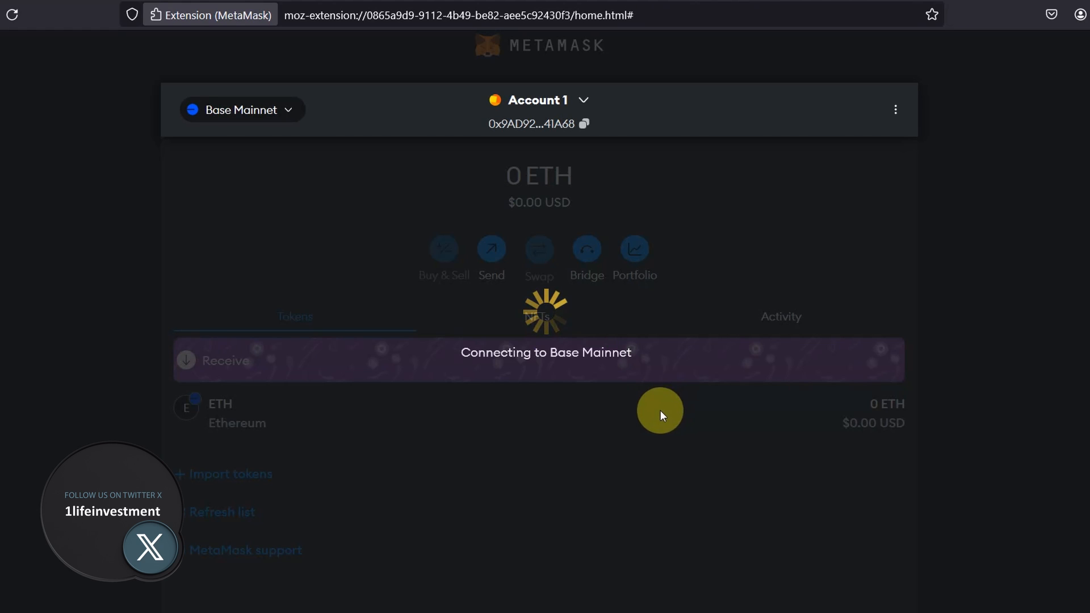
click(241, 109)
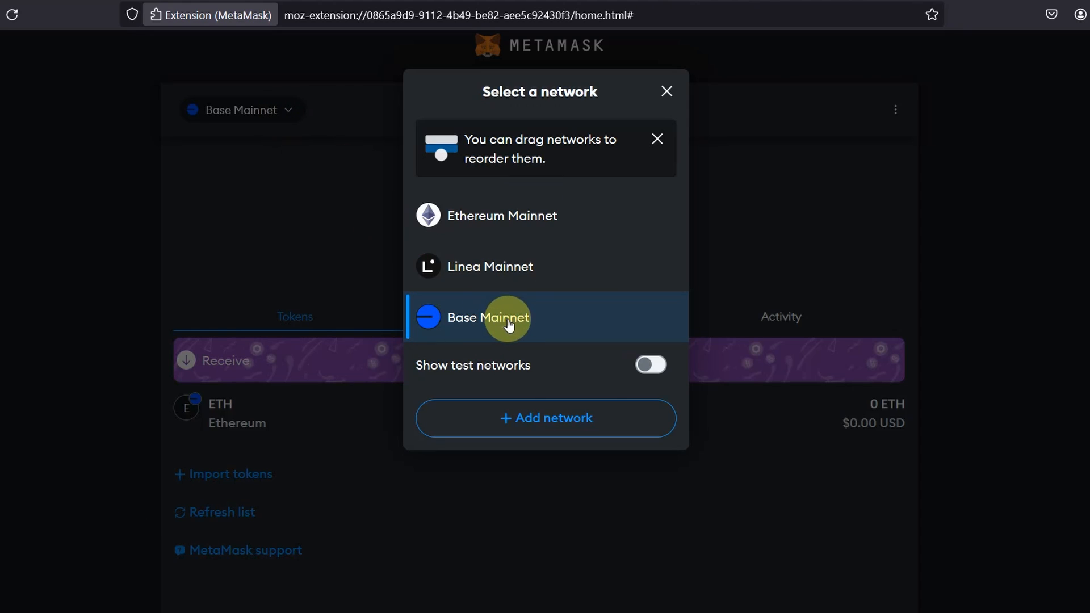
- Keep Base Mainnet as the active network before heading to uniswap.org
click(489, 317)
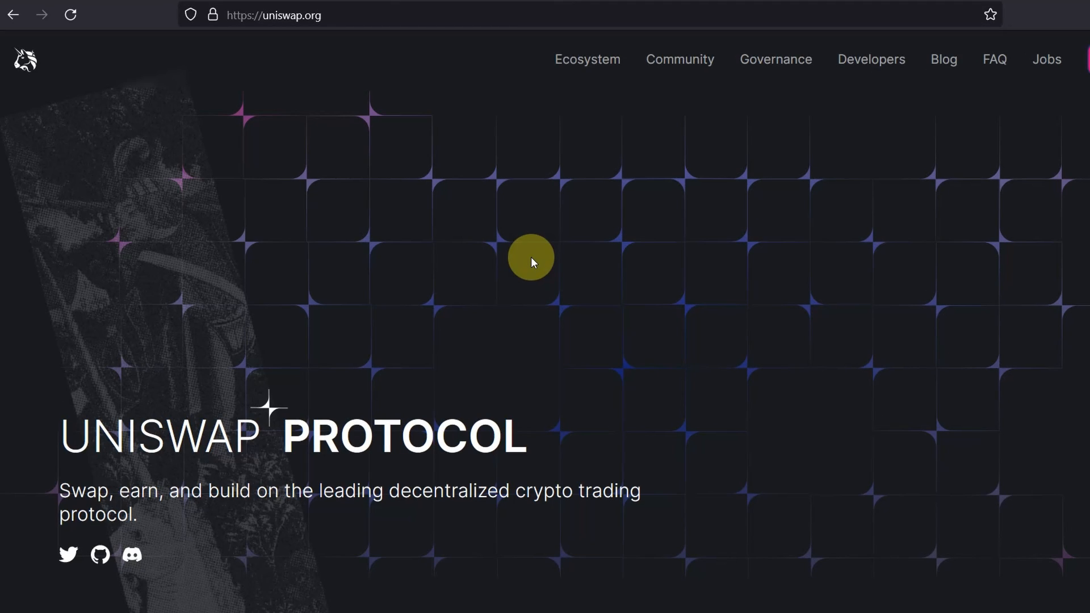
mouse_move(871, 200)
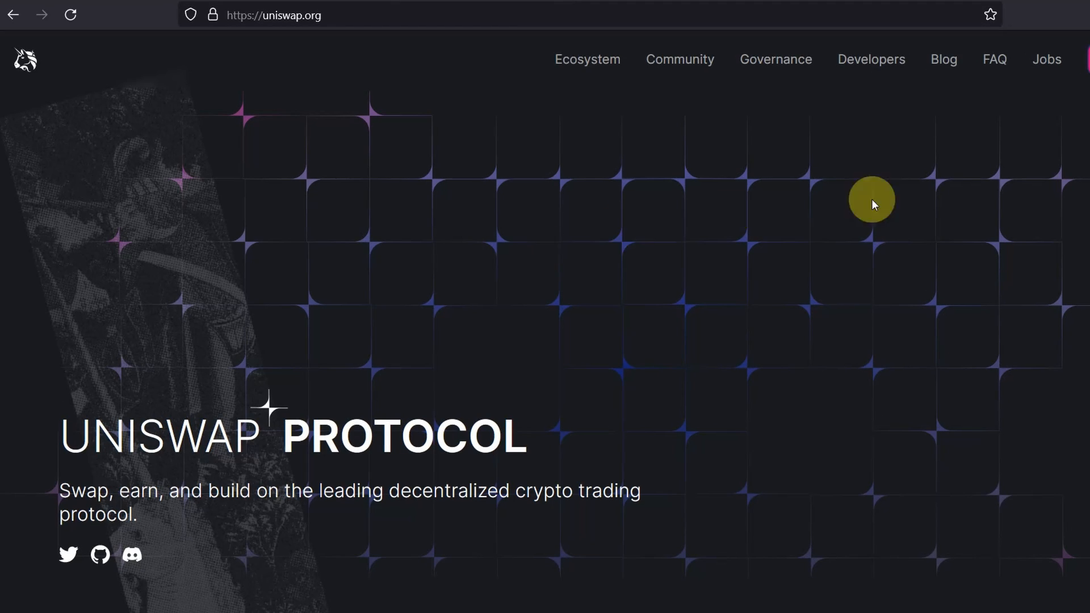
mouse_move(429, 305)
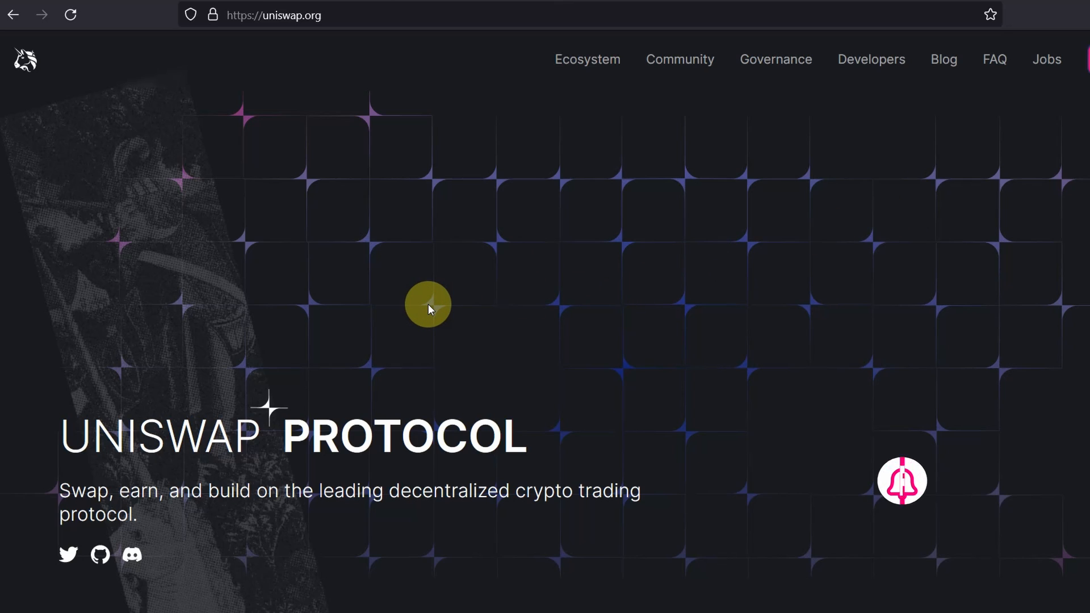
mouse_move(693, 319)
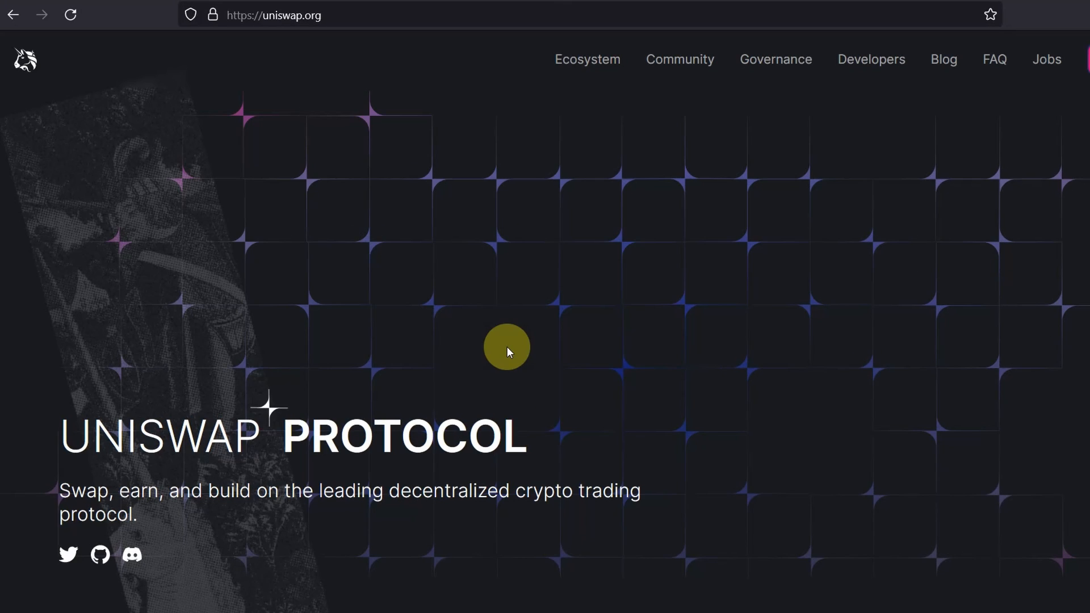
mouse_move(755, 347)
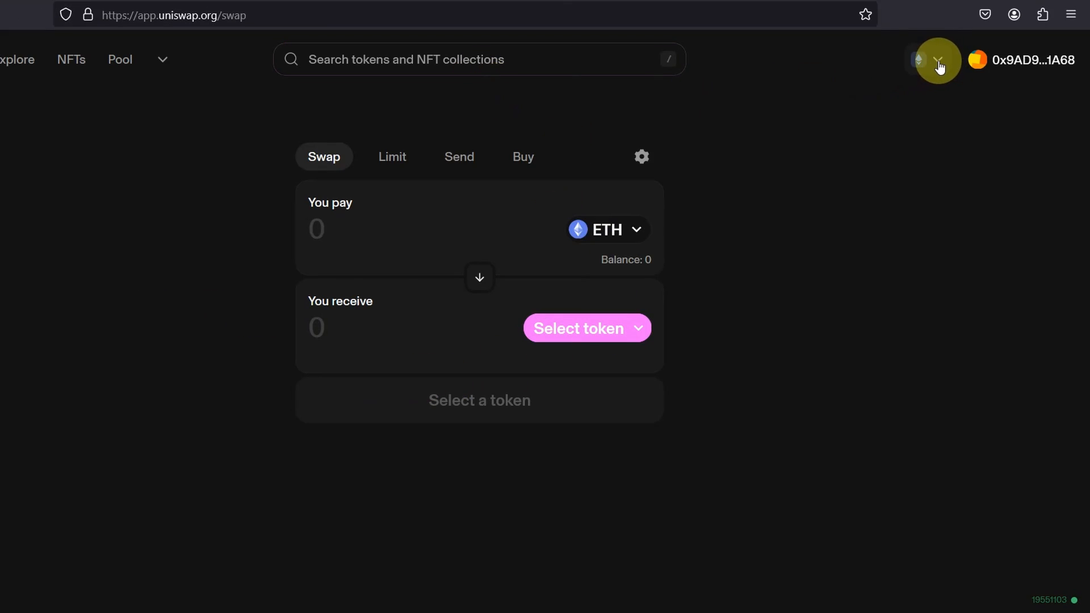
- Choose Base in the Uniswap header's network dropdown
click(935, 60)
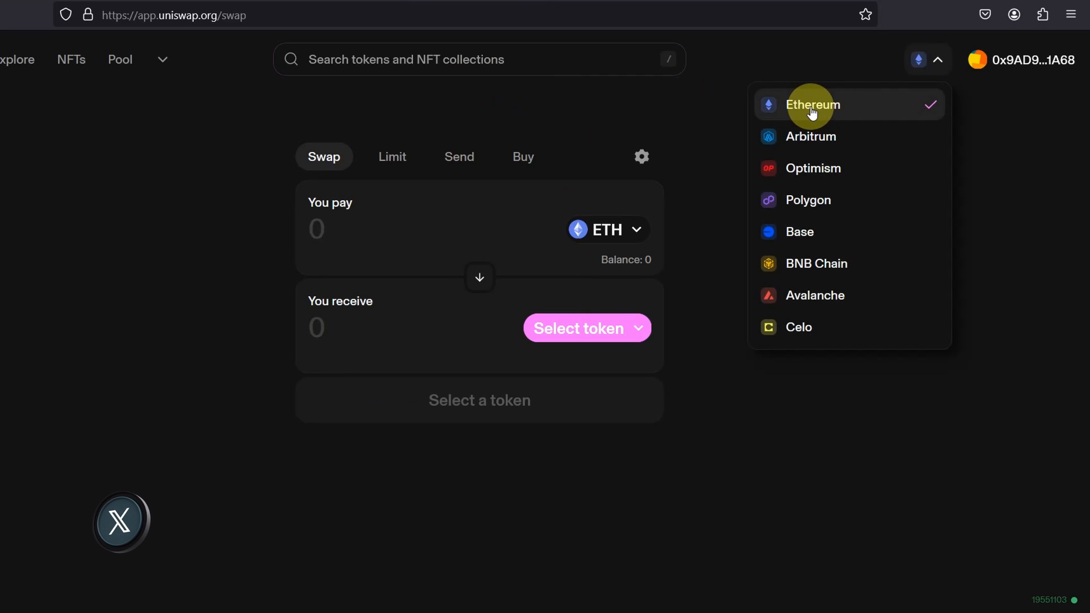
mouse_move(878, 162)
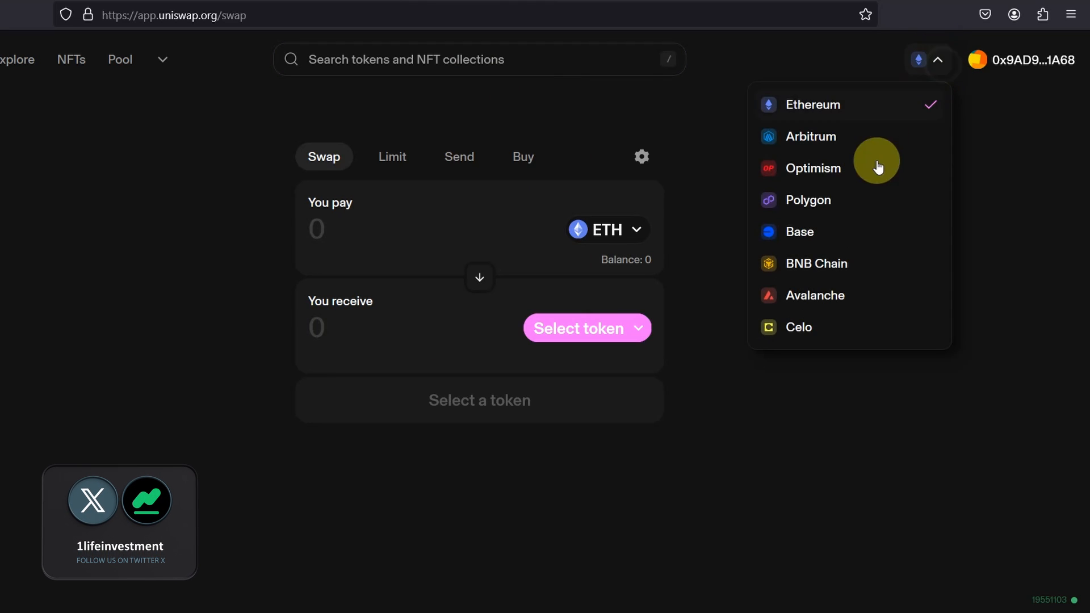
click(798, 232)
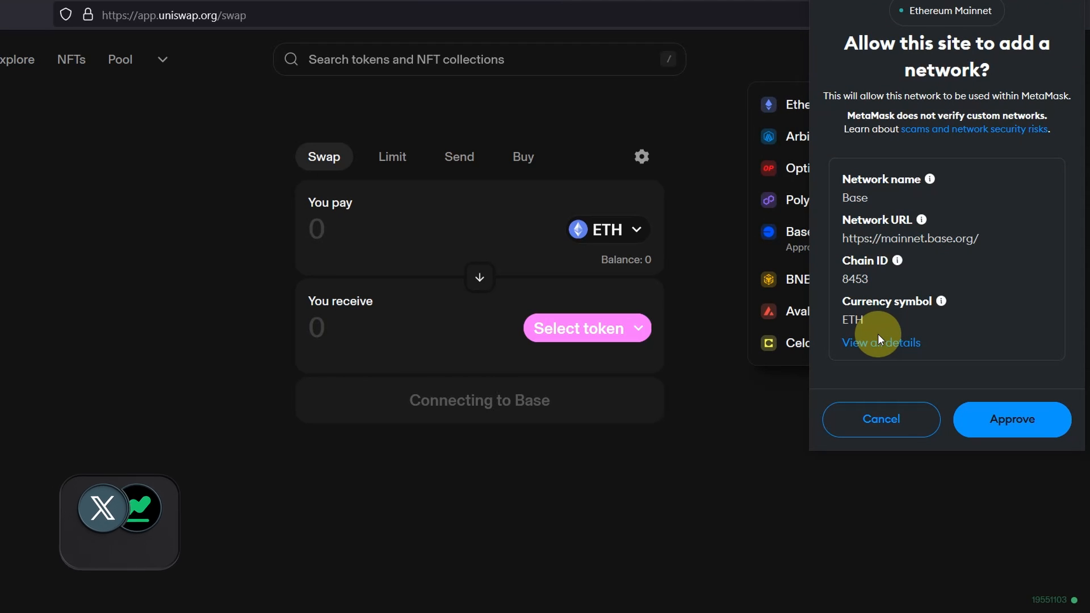
mouse_move(901, 325)
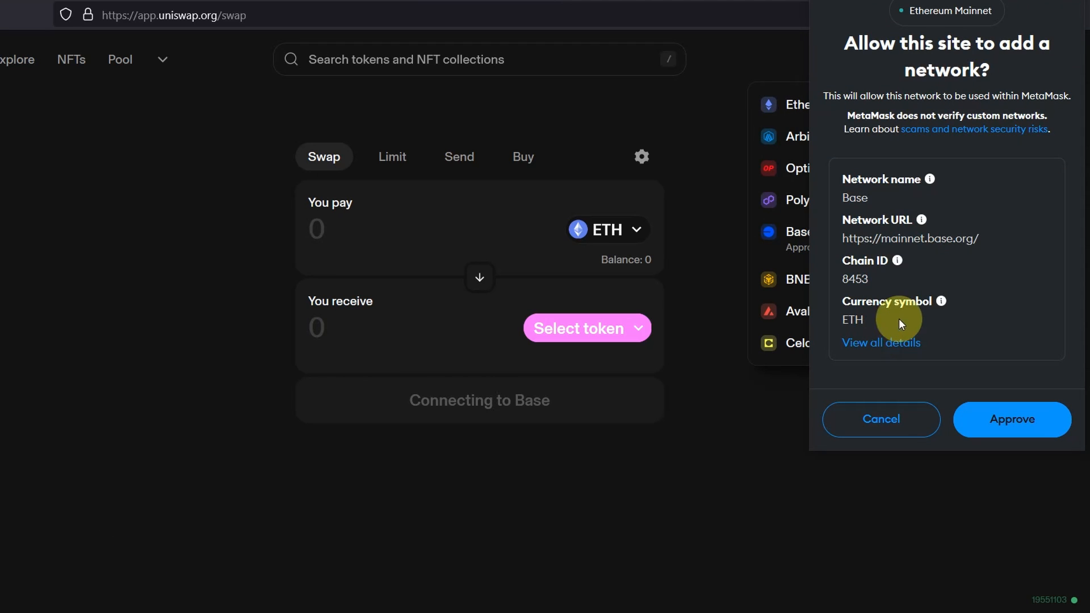
mouse_move(996, 249)
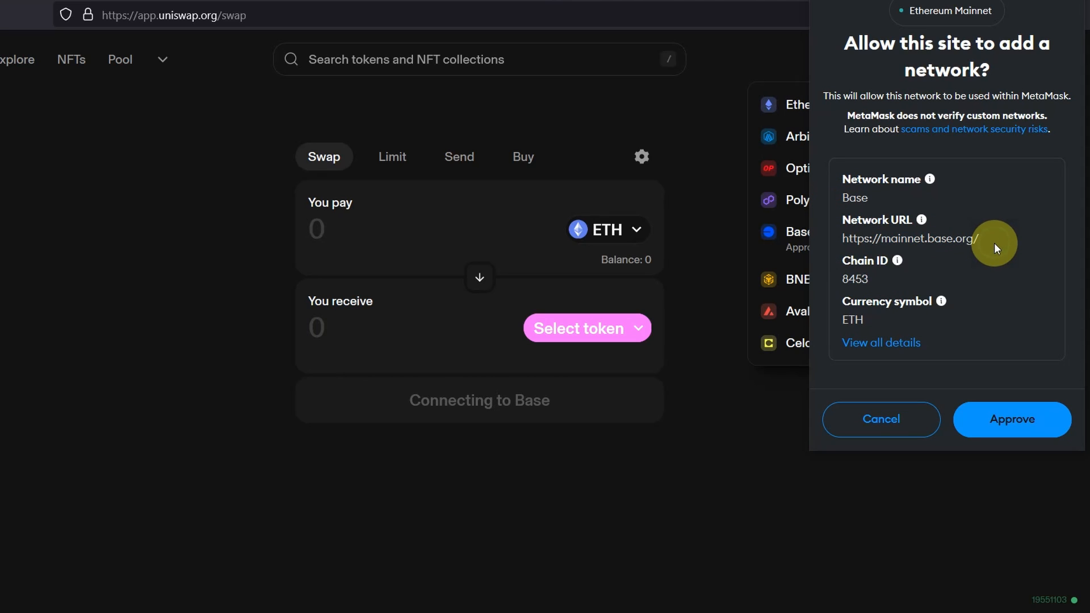
mouse_move(846, 216)
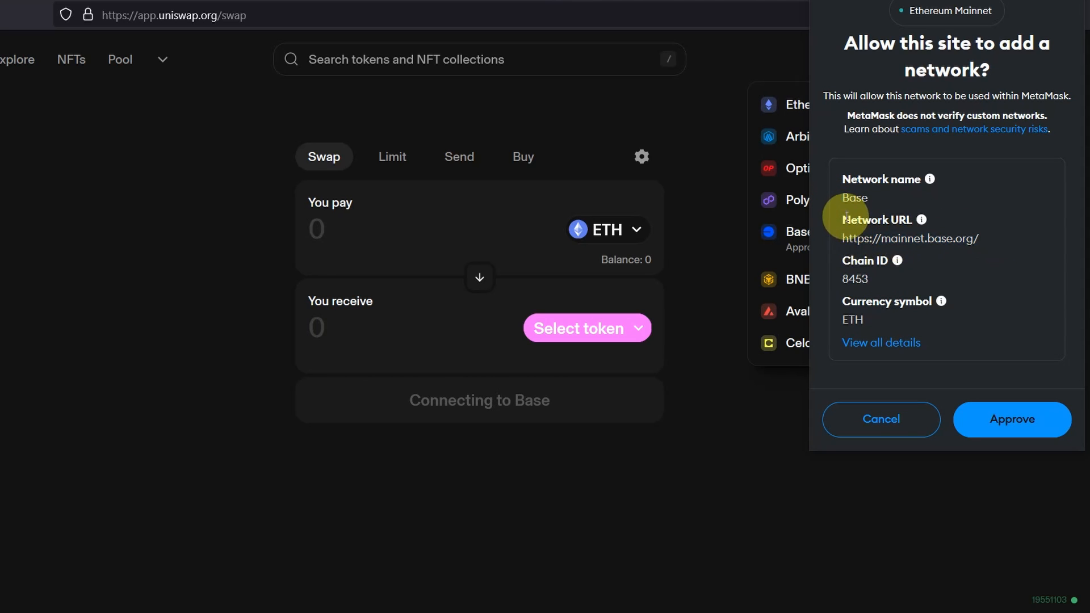
mouse_move(923, 279)
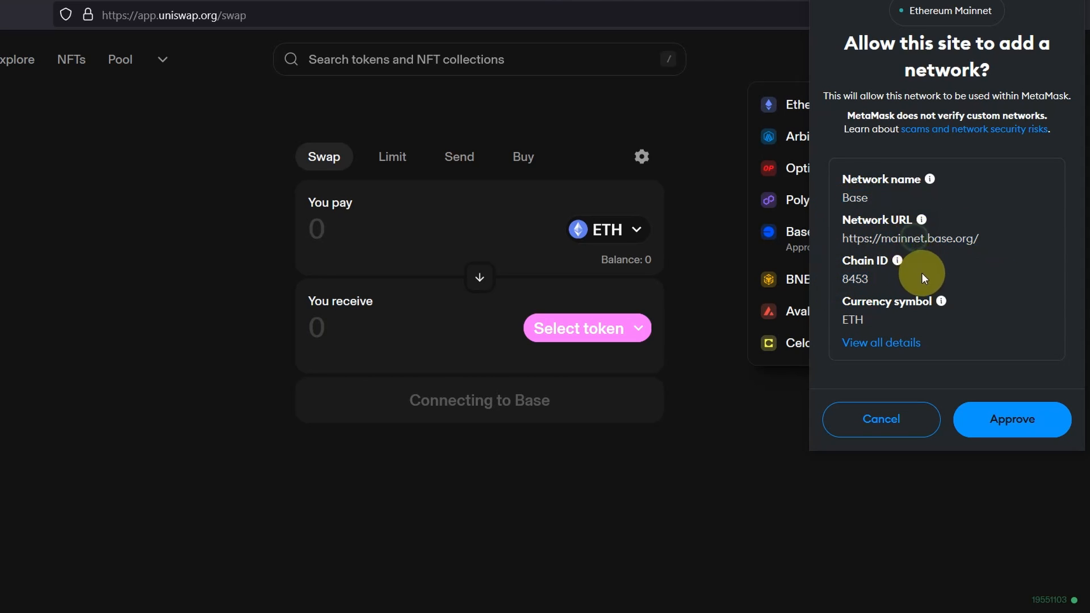
mouse_move(925, 285)
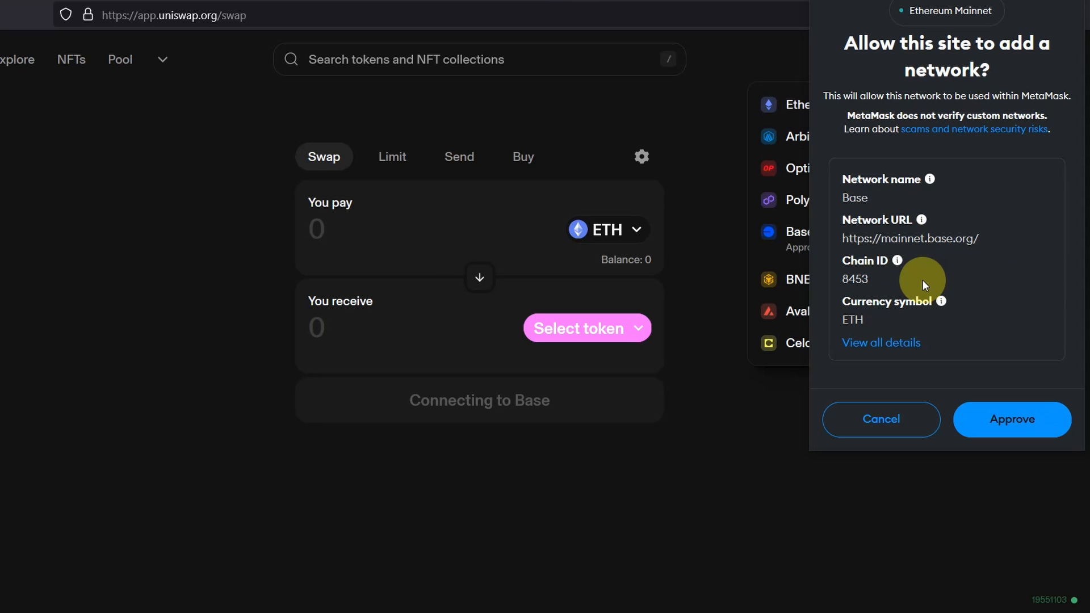
- Approve MetaMask's request to let Uniswap add the Base network (chain ID 8453)
click(1012, 419)
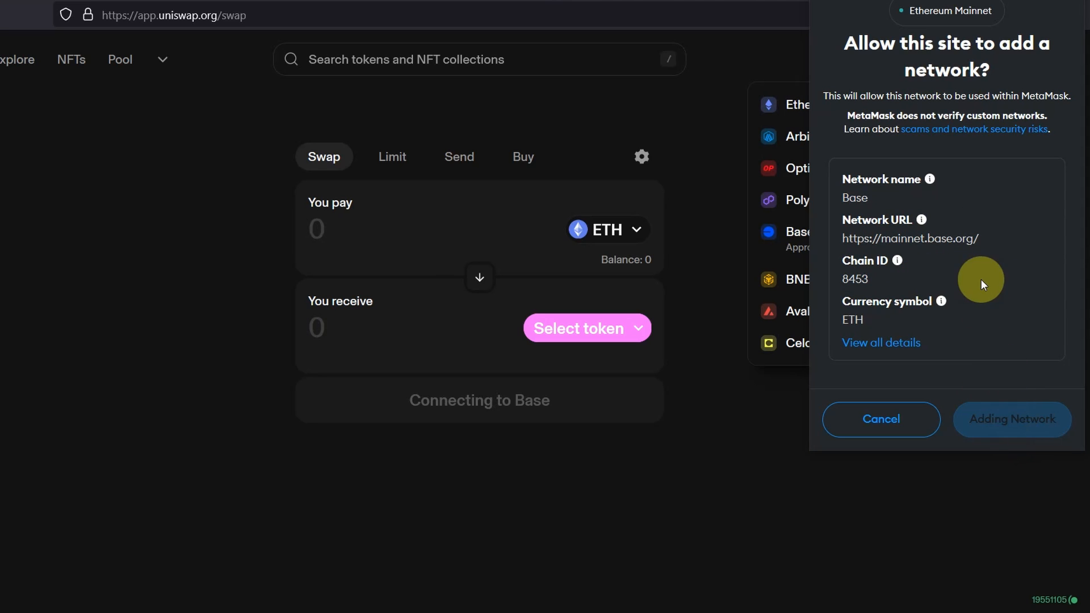
- Confirm switching the wallet to Base and verify Base is the selected network in Uniswap
click(1012, 419)
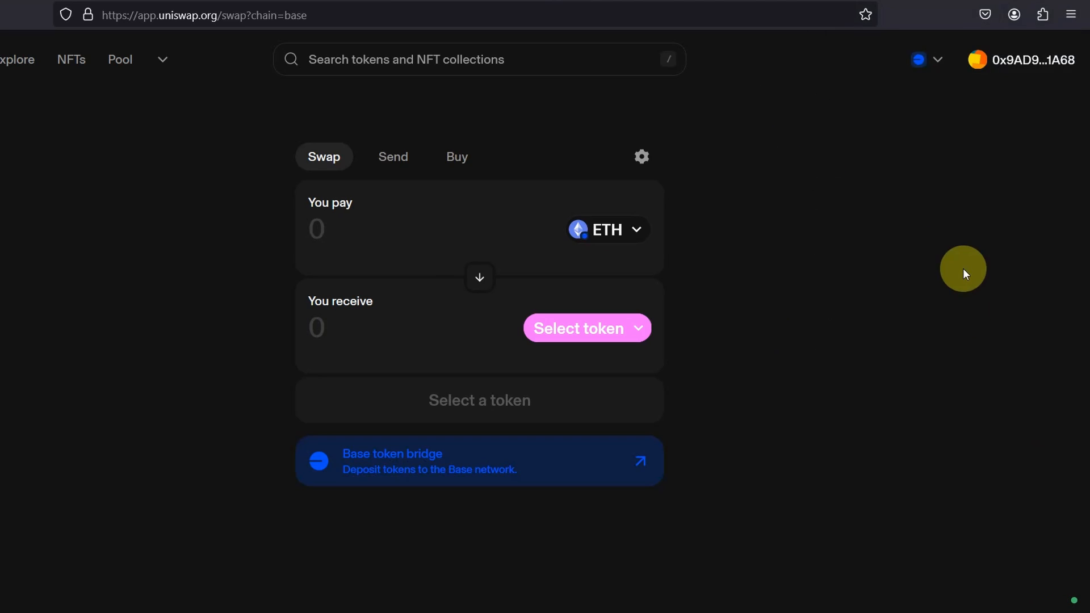
mouse_move(804, 131)
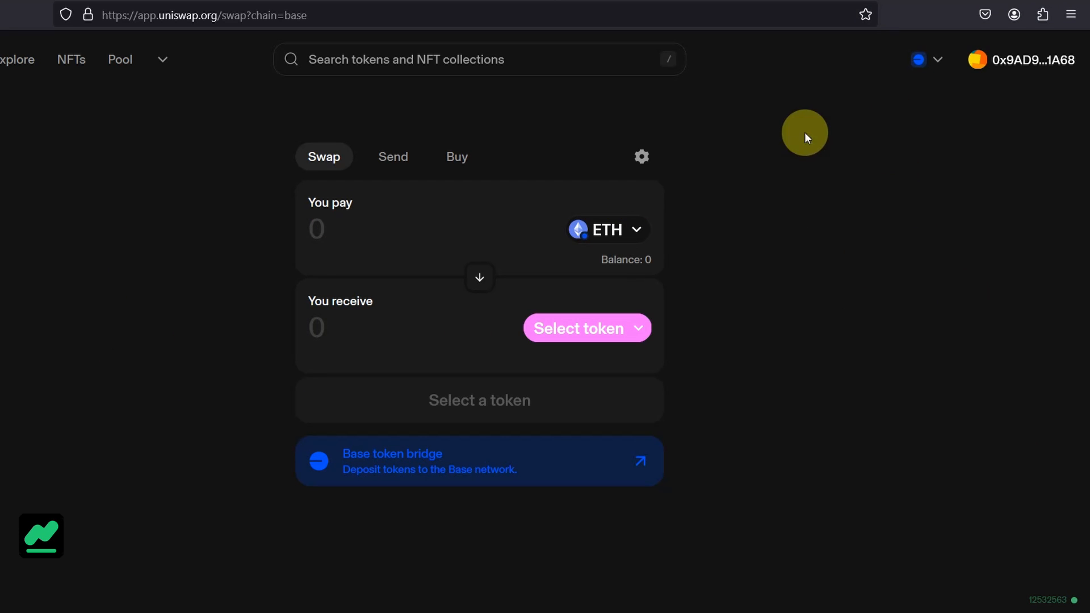
click(927, 59)
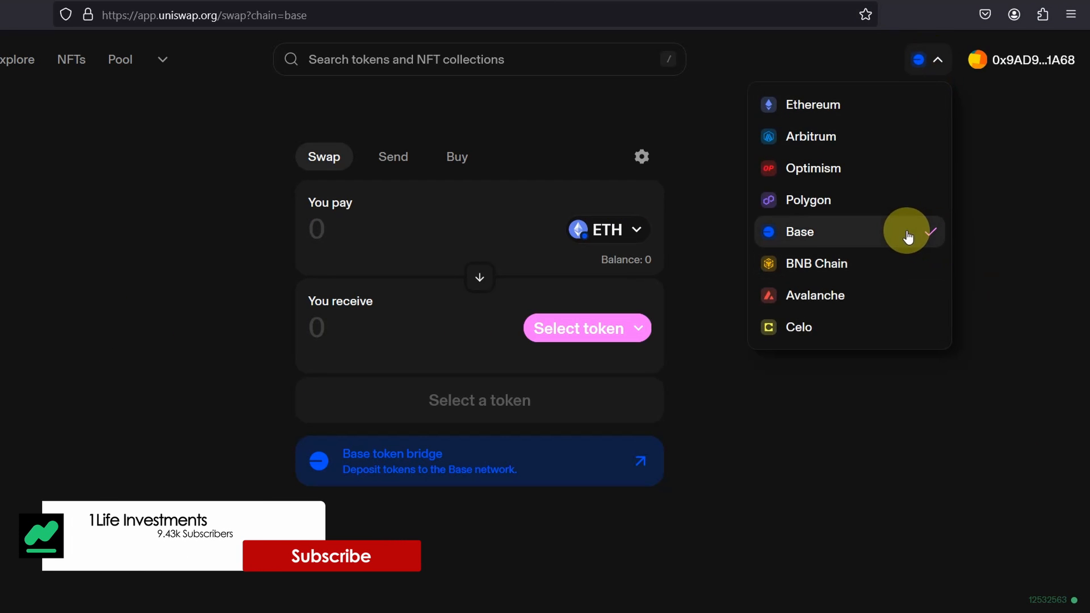
mouse_move(885, 388)
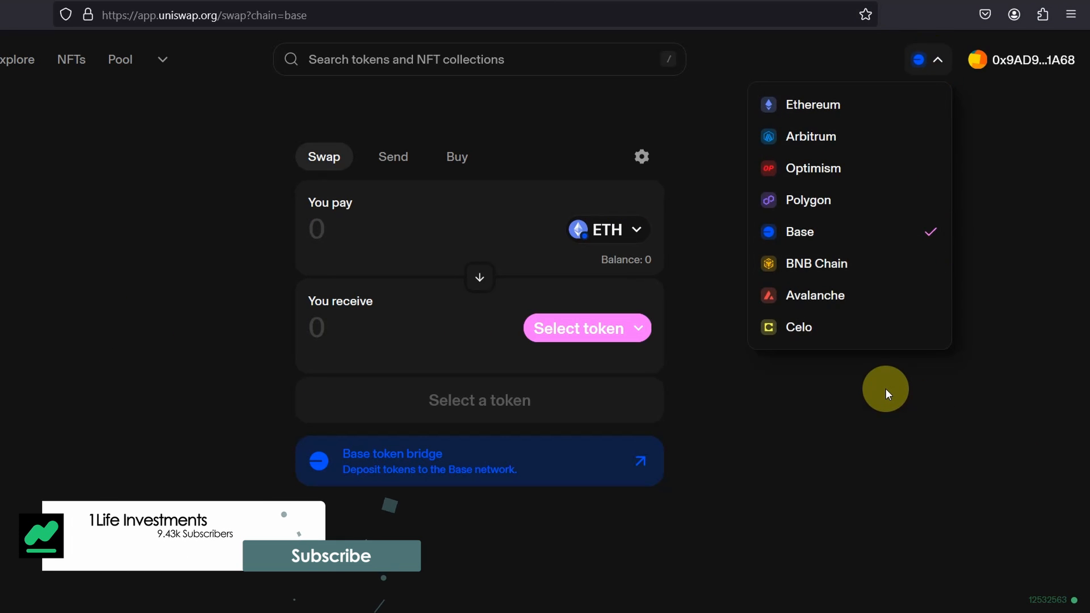